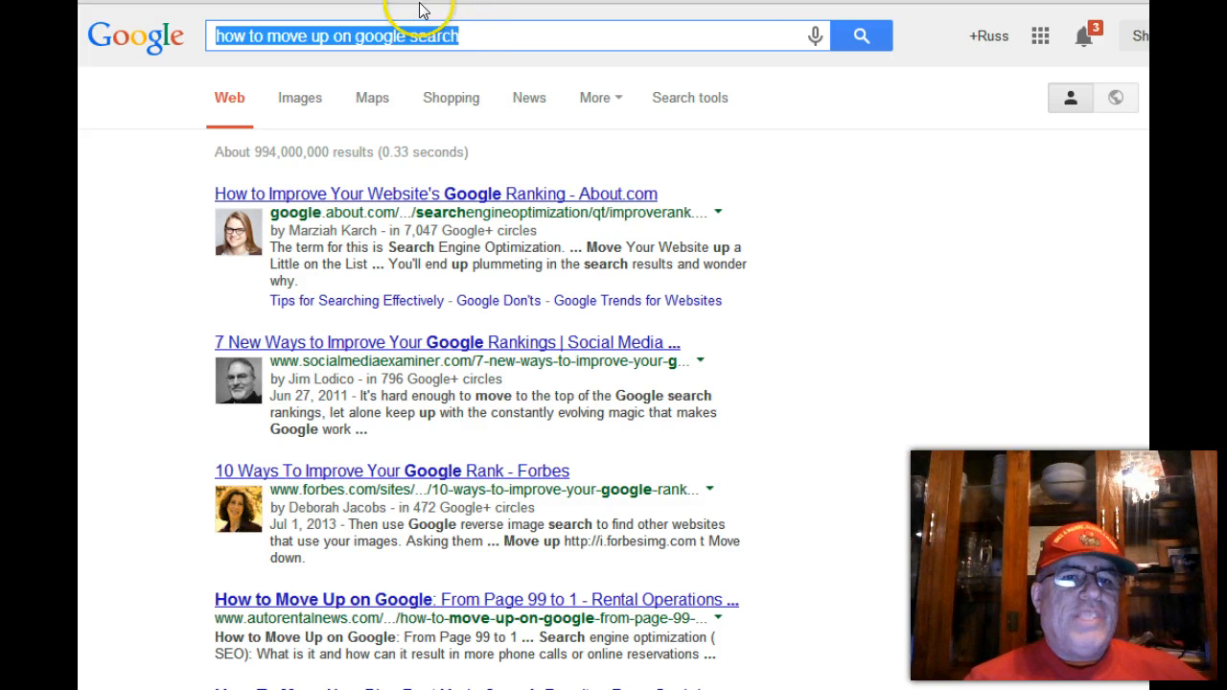
{"action": "mouse_move", "coordinate": [402, 96]}
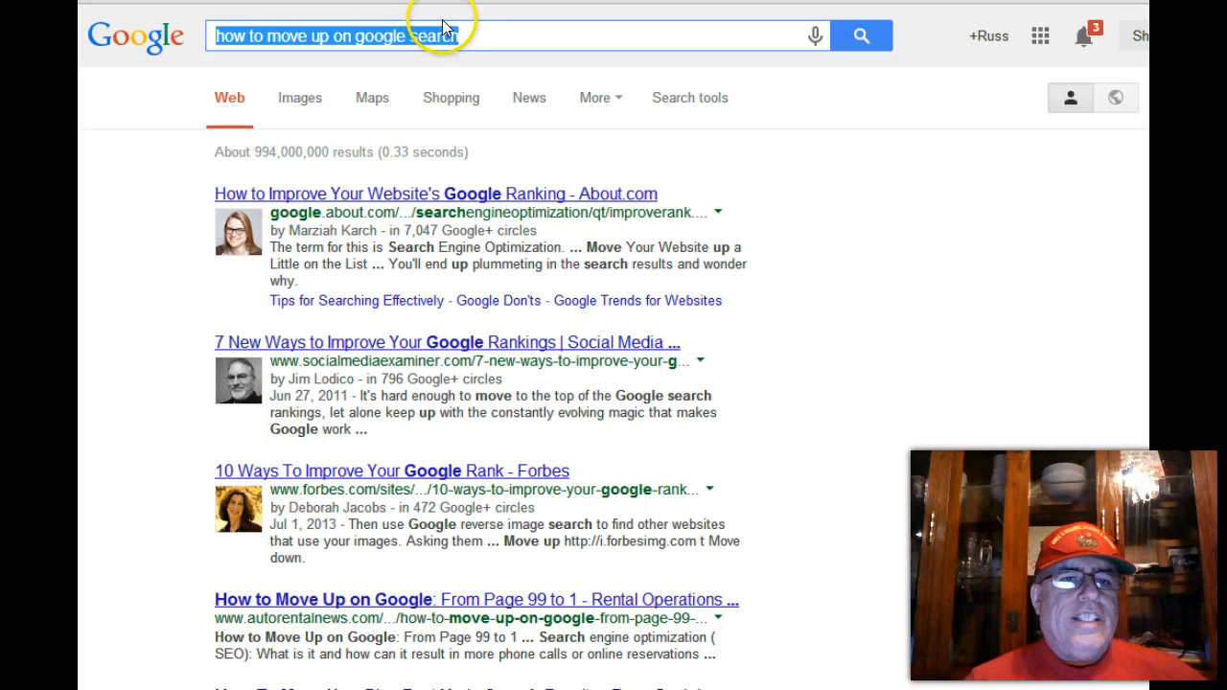
{"action": "mouse_move", "coordinate": [345, 104]}
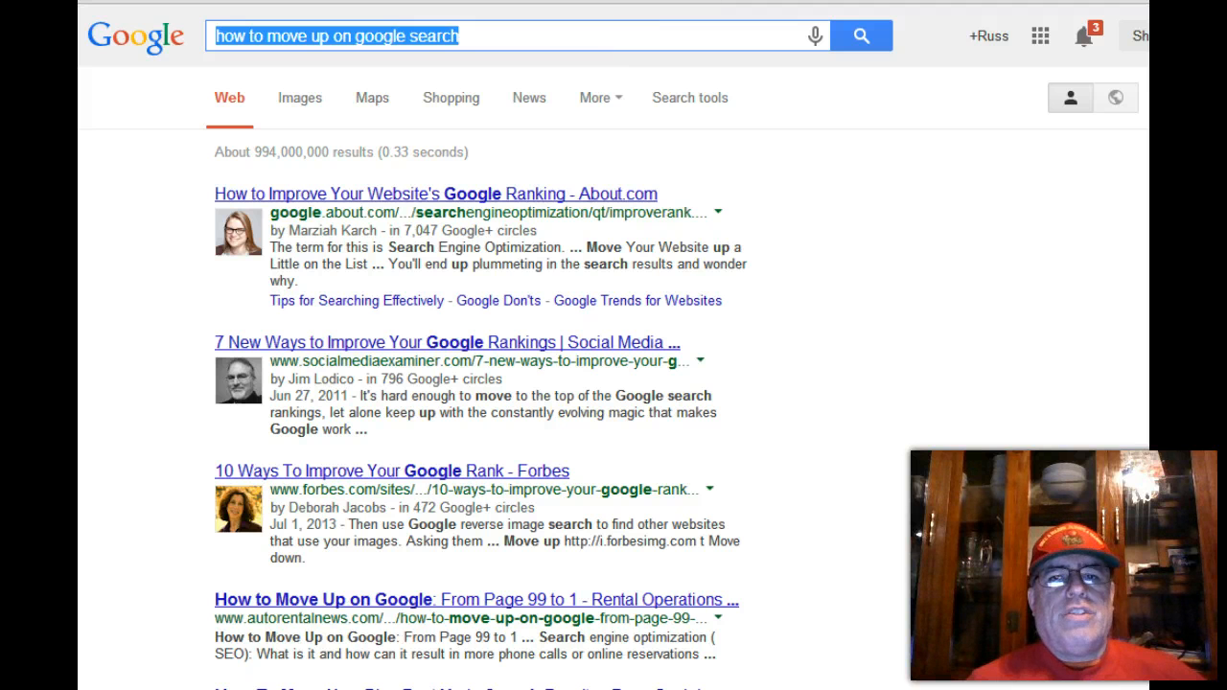
{"action": "type", "text": "how to get on first page of google search"}
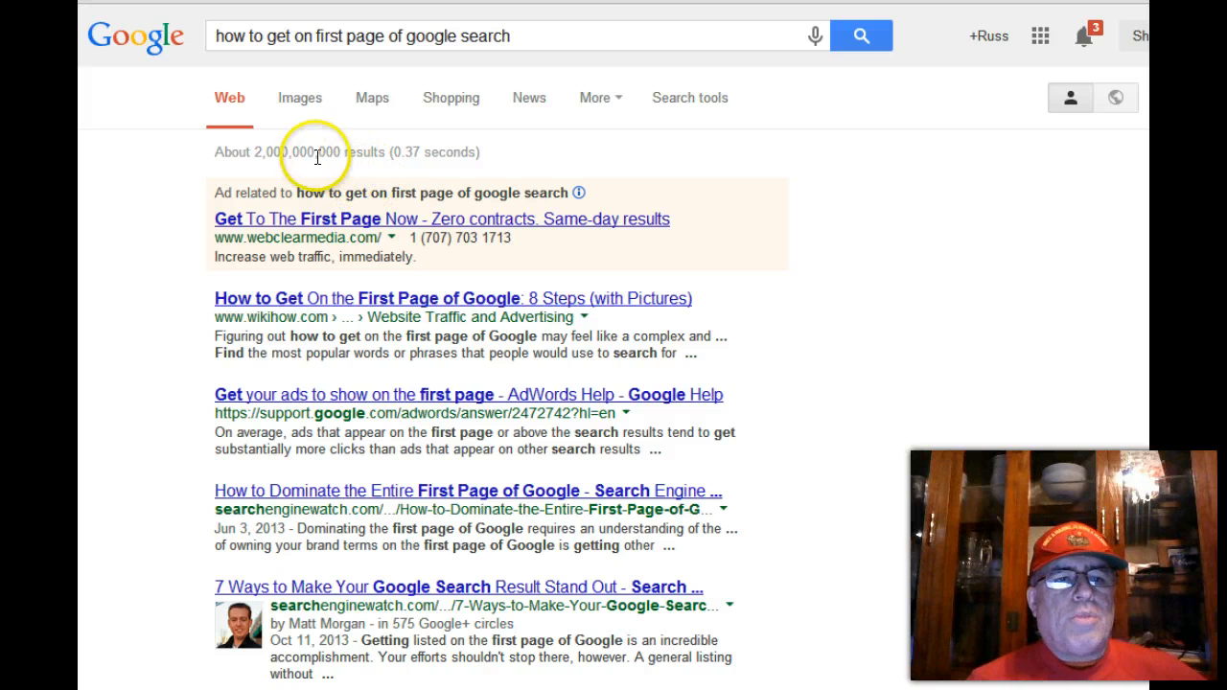
{"action": "mouse_move", "coordinate": [283, 156]}
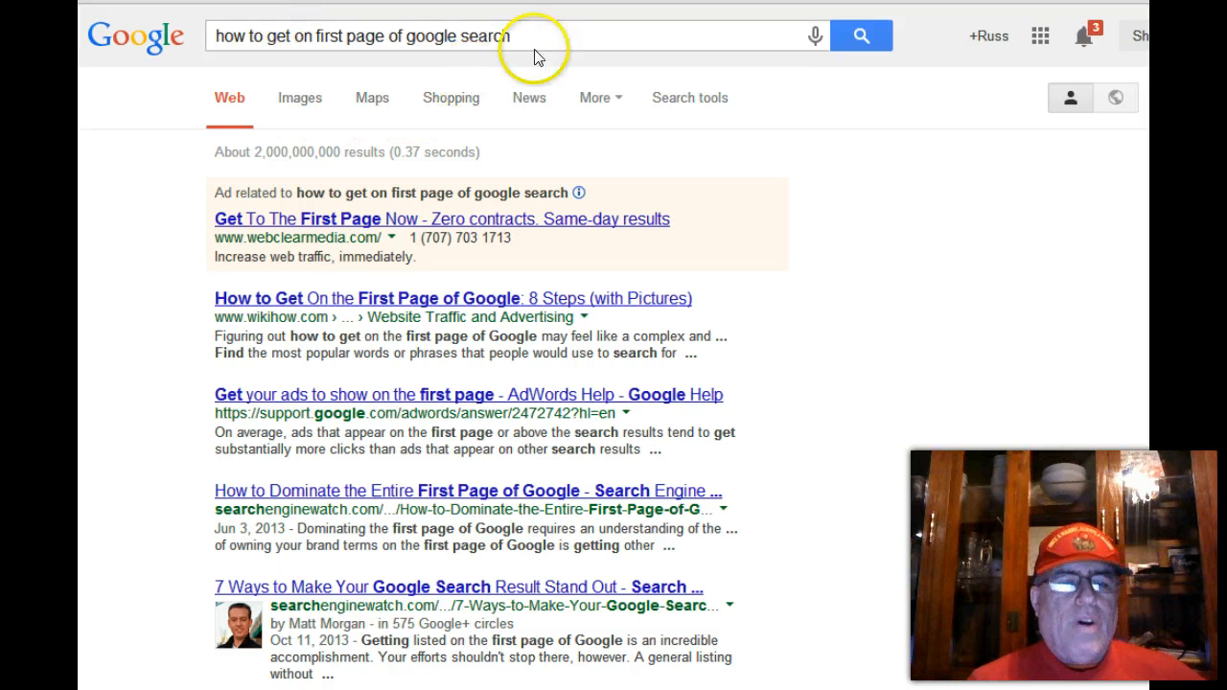
{"action": "mouse_move", "coordinate": [195, 87]}
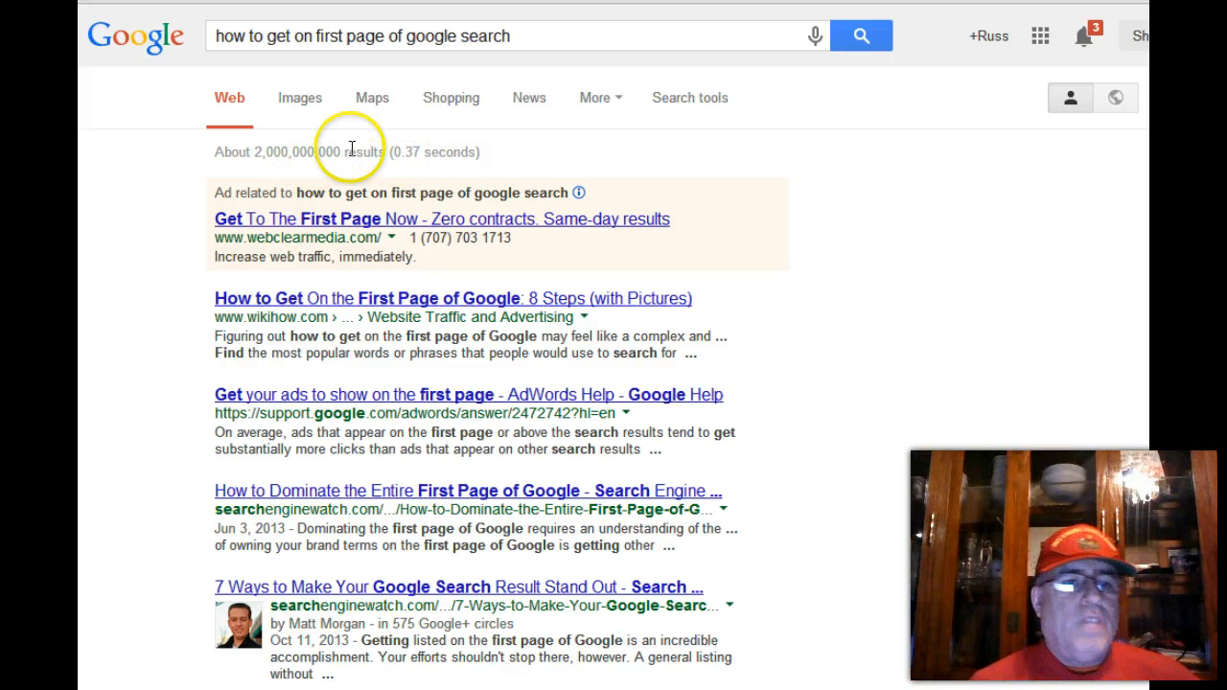
{"action": "mouse_move", "coordinate": [482, 13]}
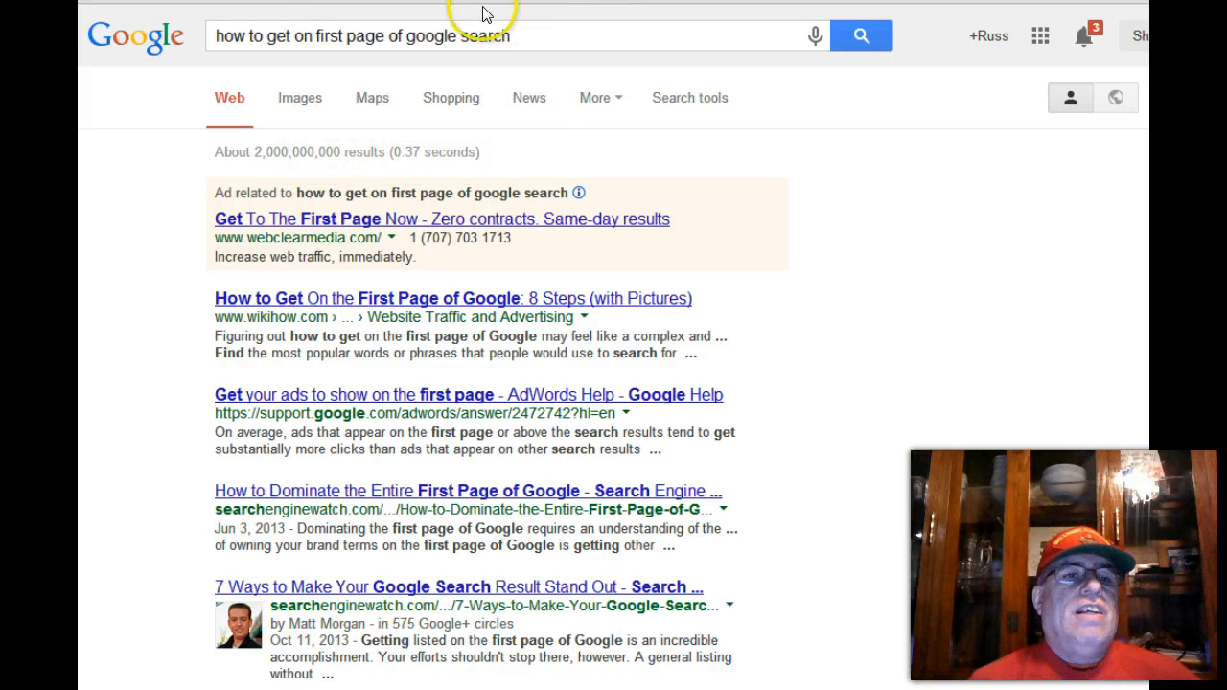
{"action": "type", "text": "how to move up on google search"}
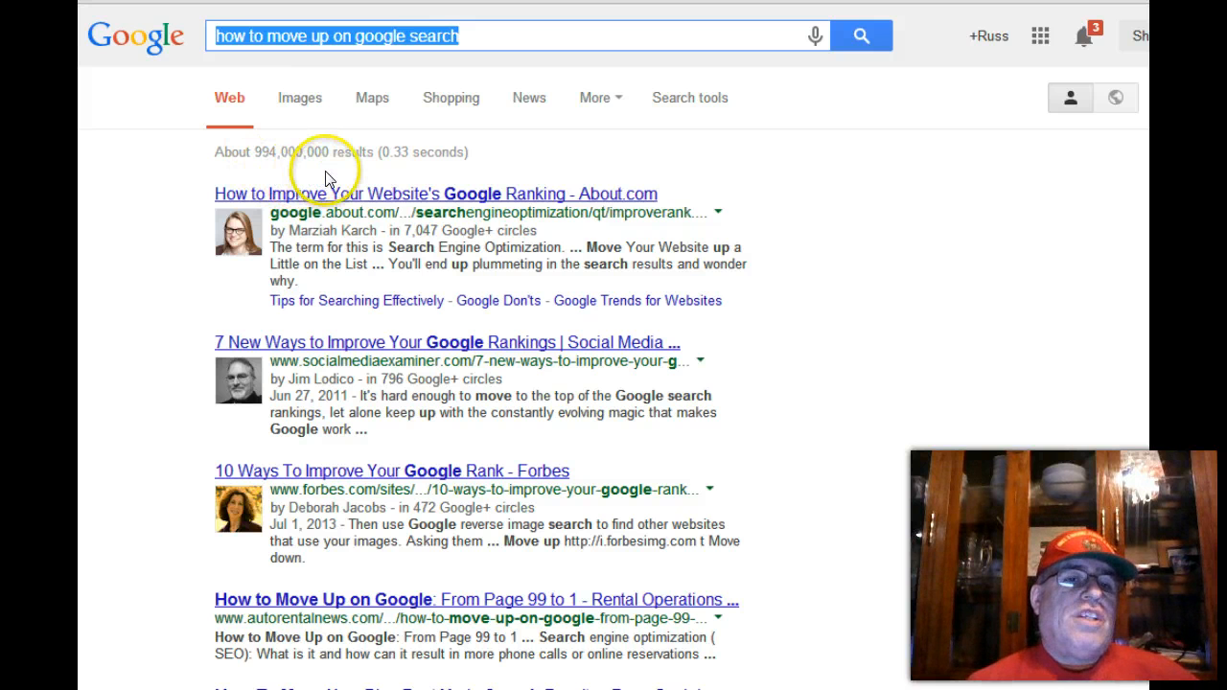
{"action": "mouse_move", "coordinate": [326, 139]}
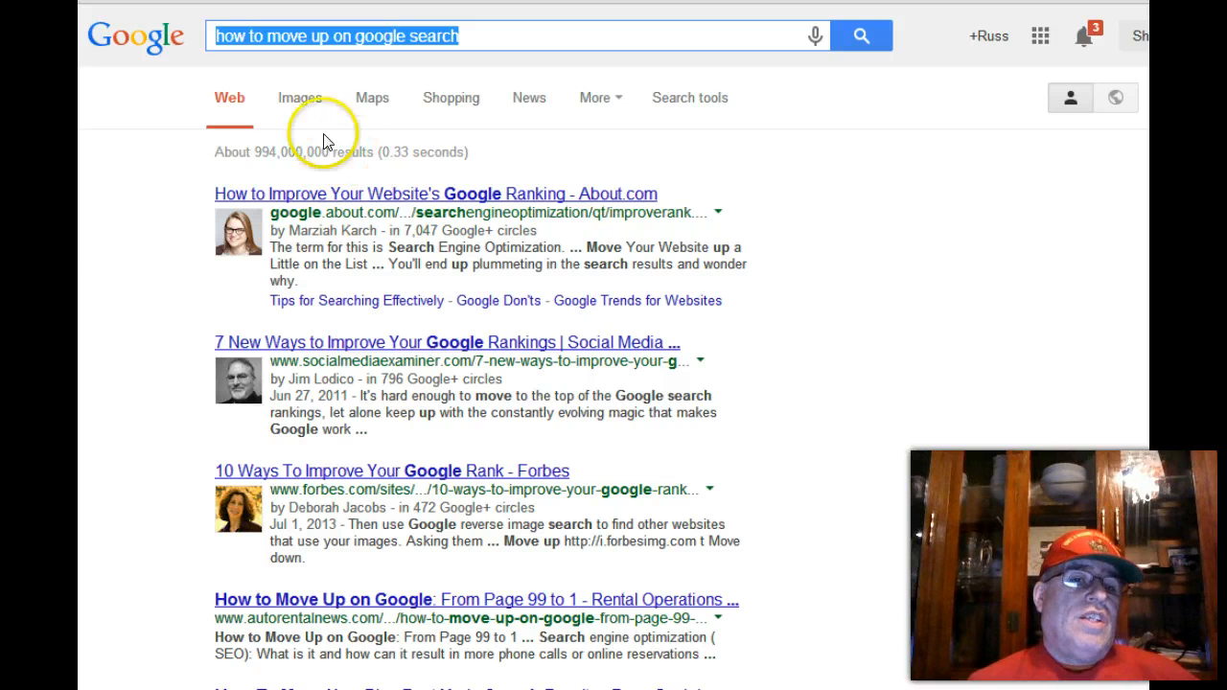
{"action": "mouse_move", "coordinate": [283, 166]}
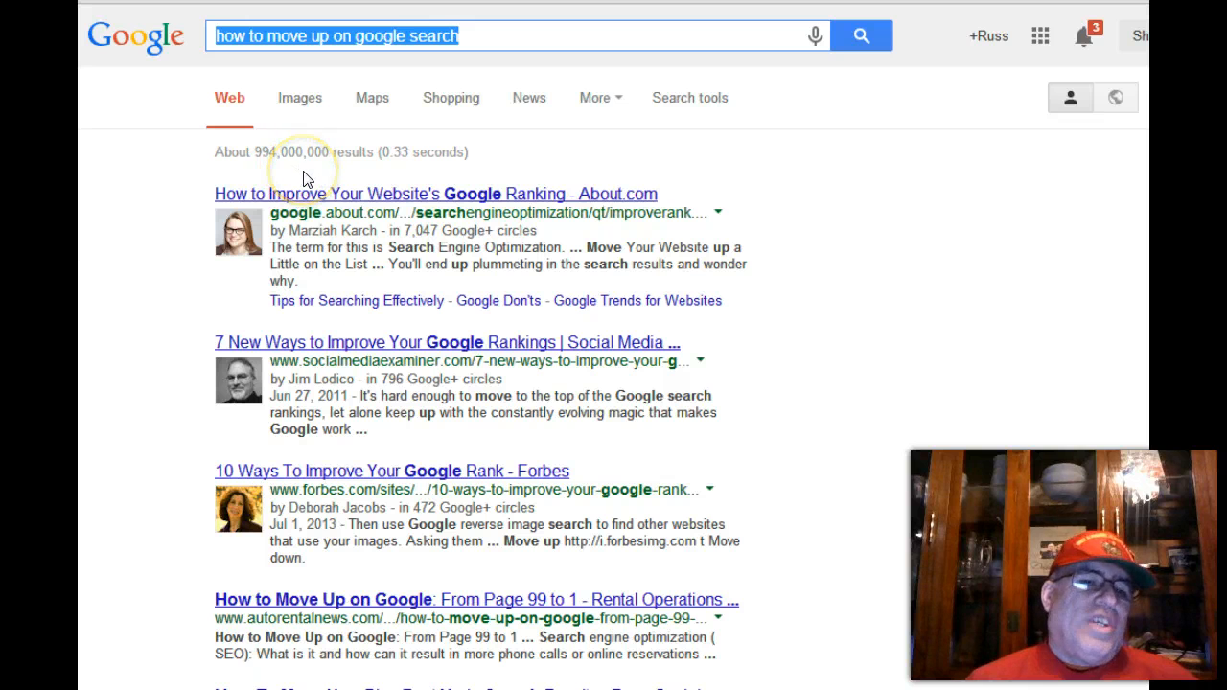
{"action": "mouse_move", "coordinate": [355, 280]}
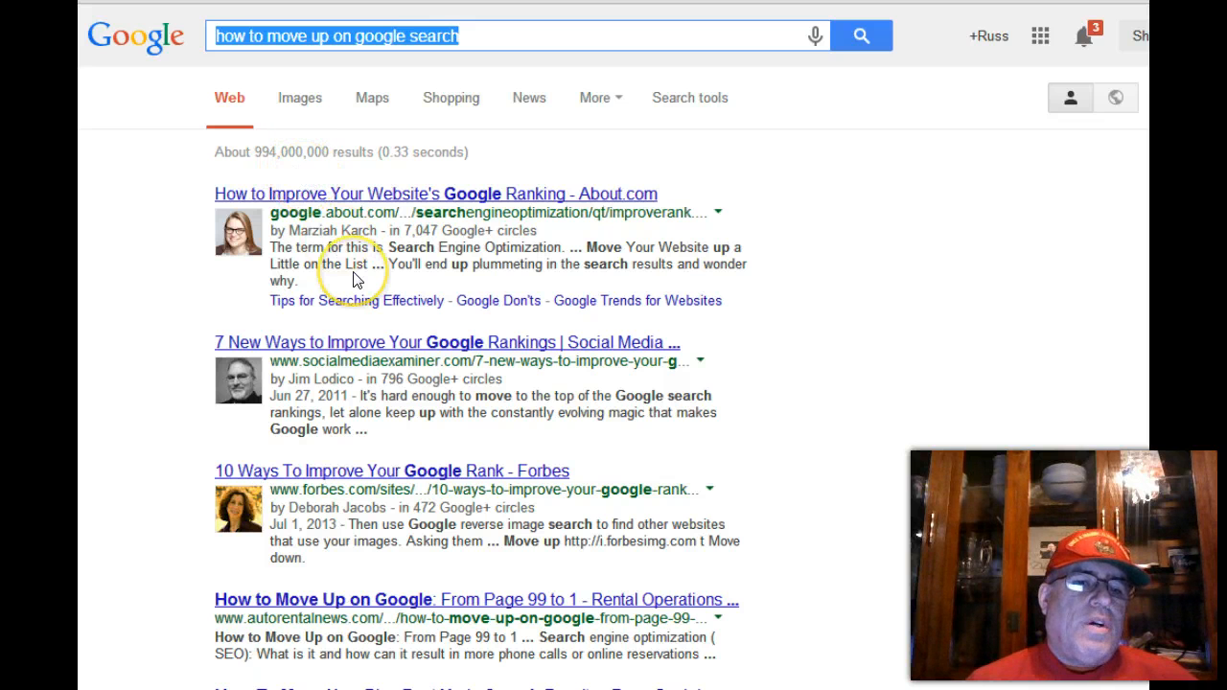
{"action": "mouse_move", "coordinate": [743, 398]}
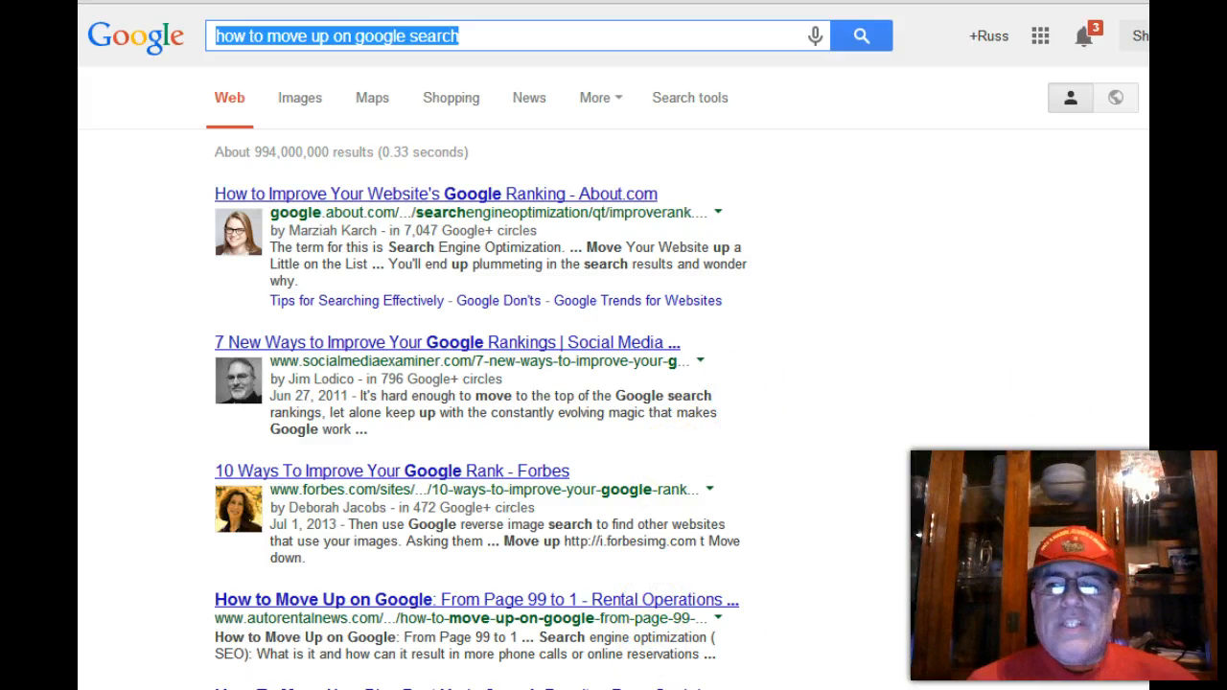
{"action": "scroll", "scroll_direction": "down", "scroll_amount": 3}
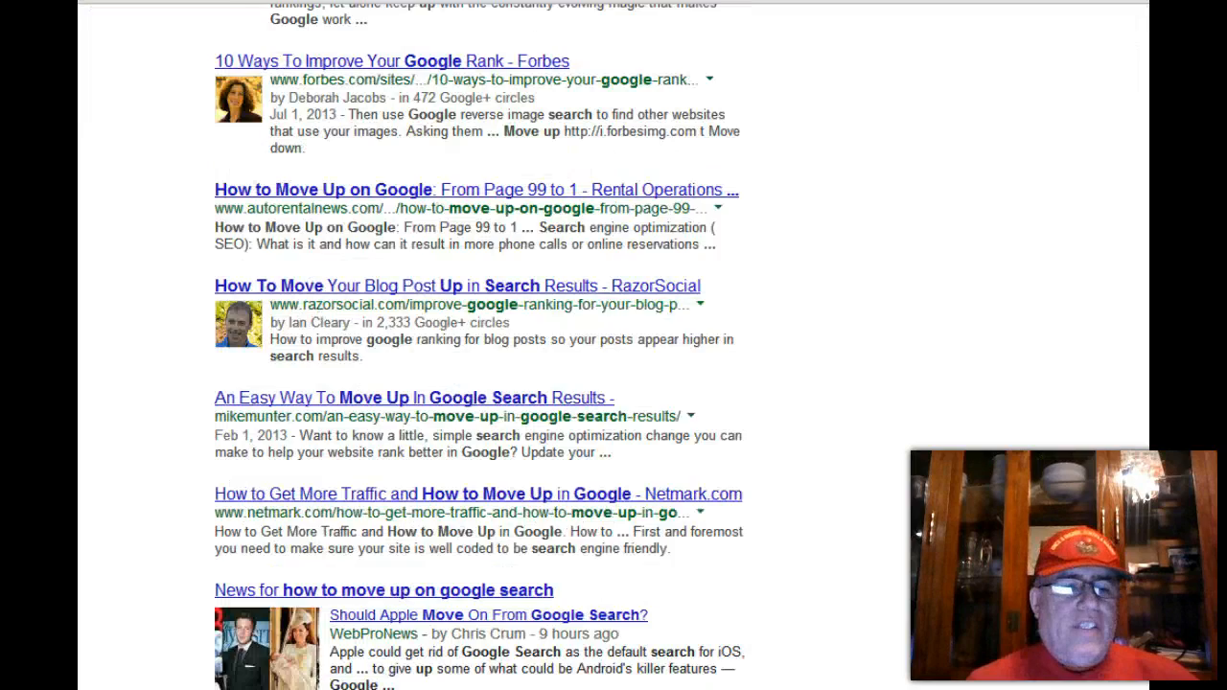
{"action": "scroll", "scroll_direction": "down", "scroll_amount": 3}
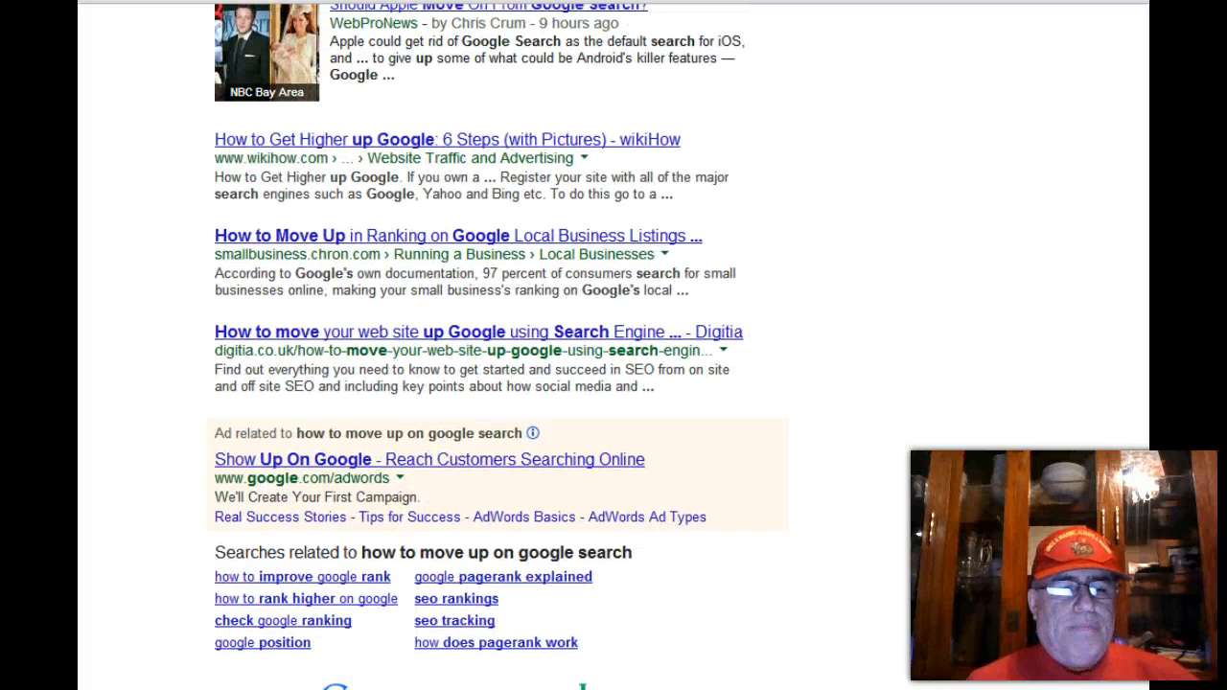
{"action": "scroll", "scroll_direction": "down", "scroll_amount": 3}
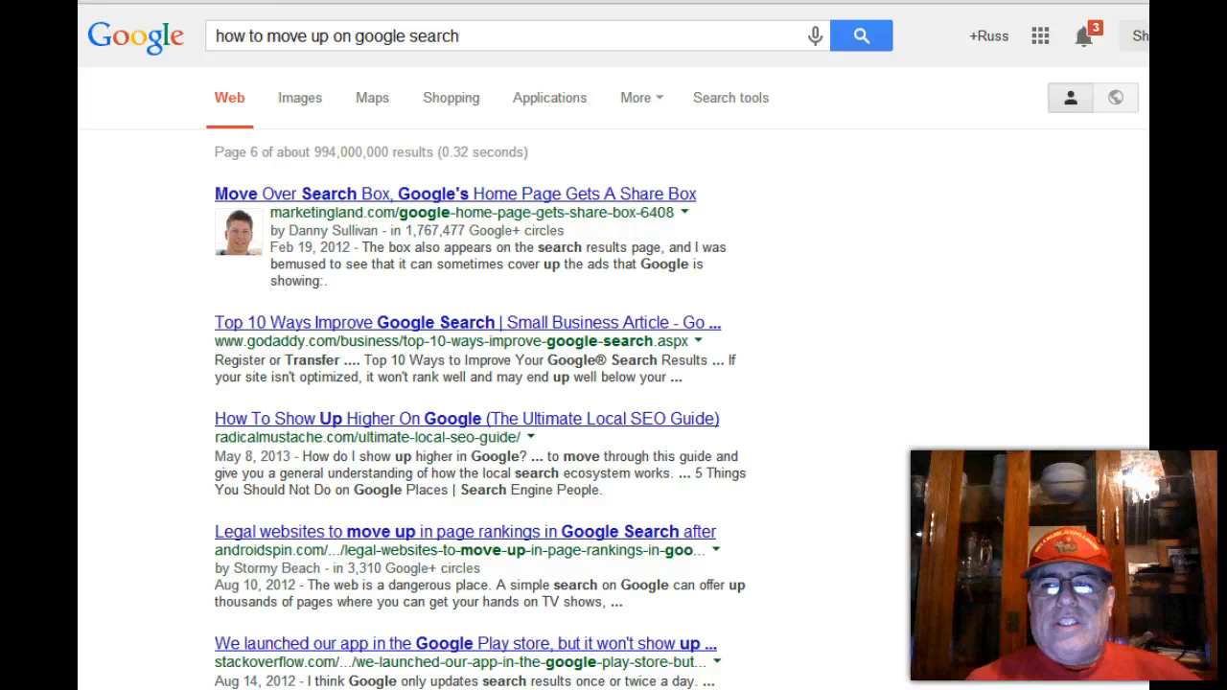
{"action": "scroll", "scroll_direction": "down", "scroll_amount": 3}
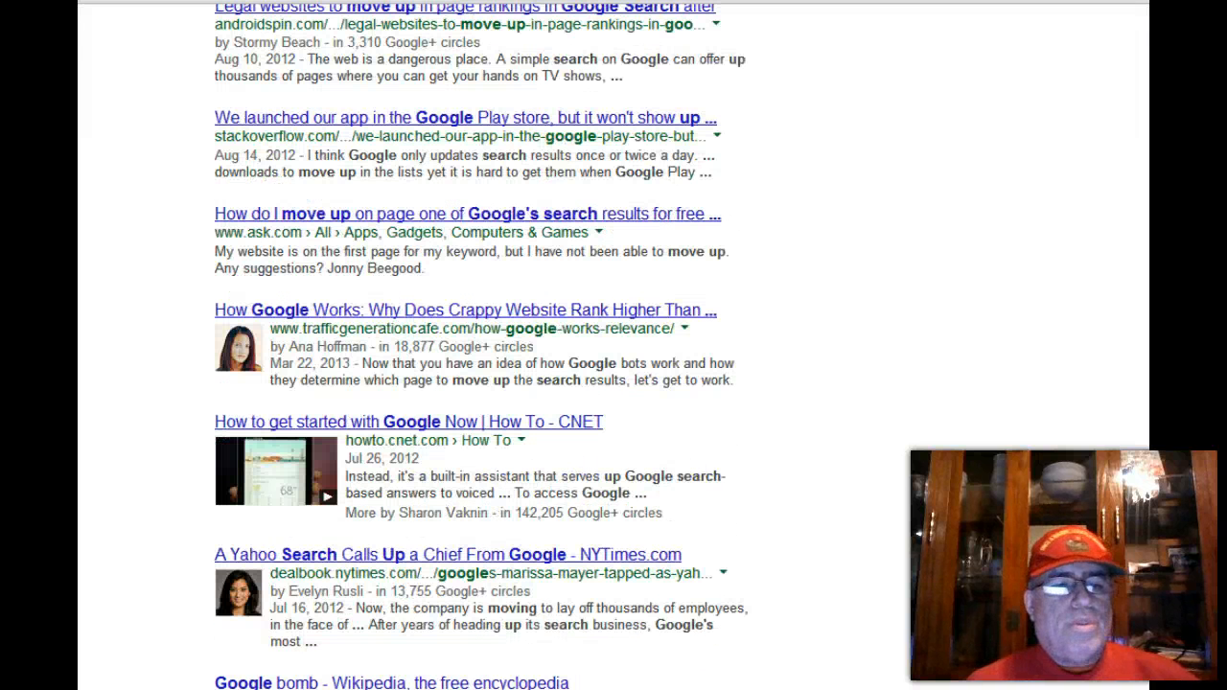
{"action": "scroll", "scroll_direction": "down", "scroll_amount": 3}
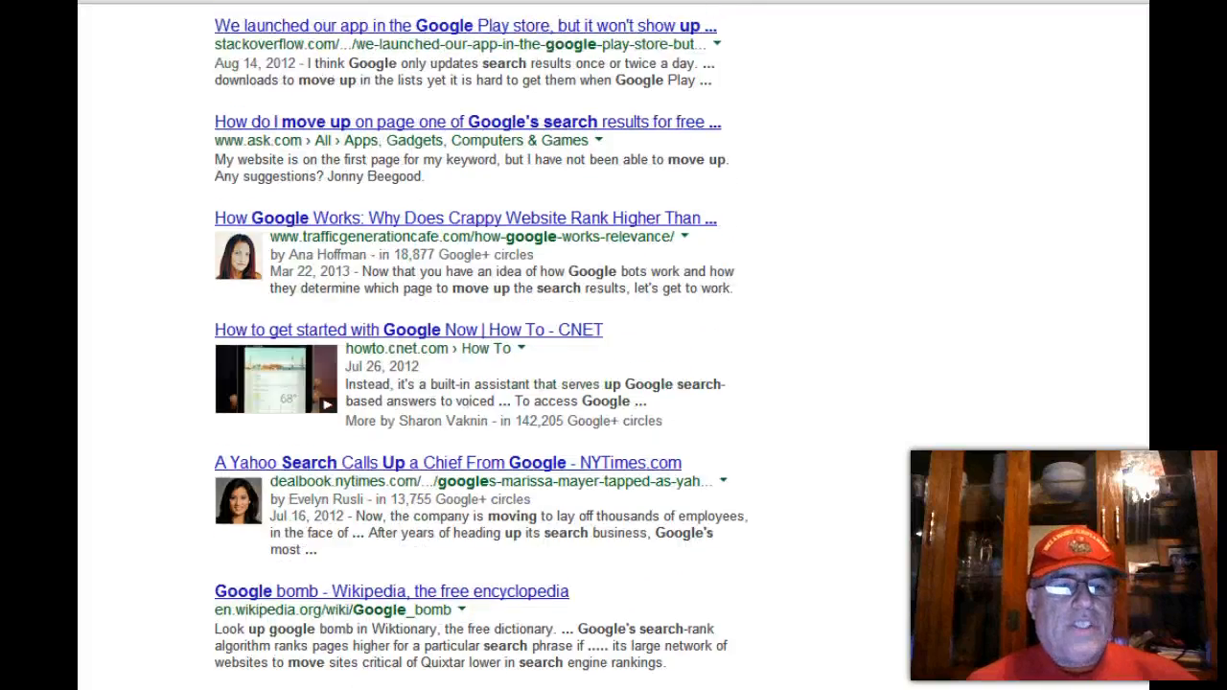
{"action": "scroll", "scroll_direction": "up", "scroll_amount": 3}
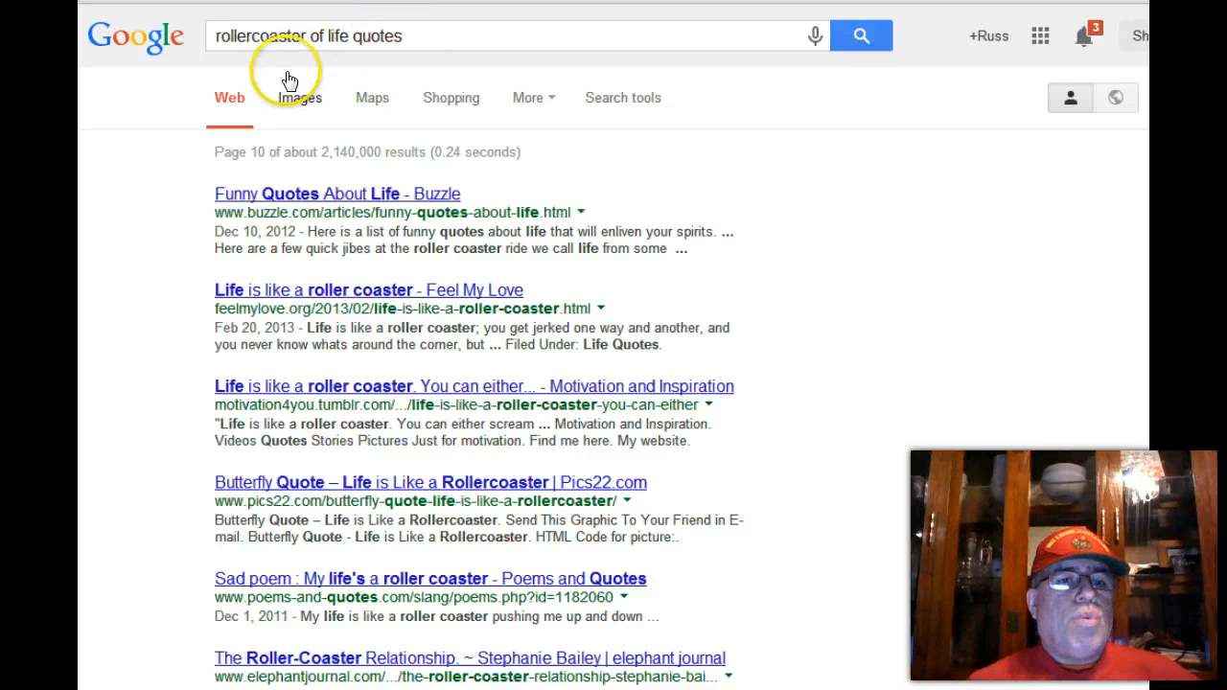
{"action": "mouse_move", "coordinate": [284, 172]}
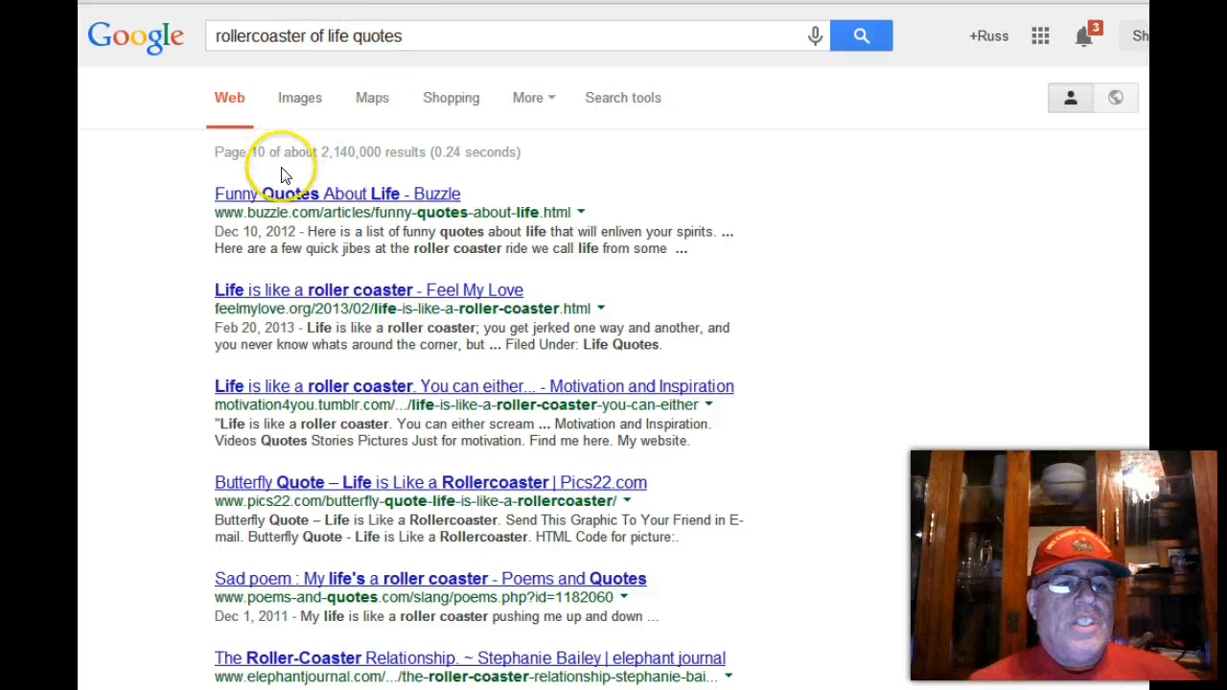
{"action": "mouse_move", "coordinate": [273, 155]}
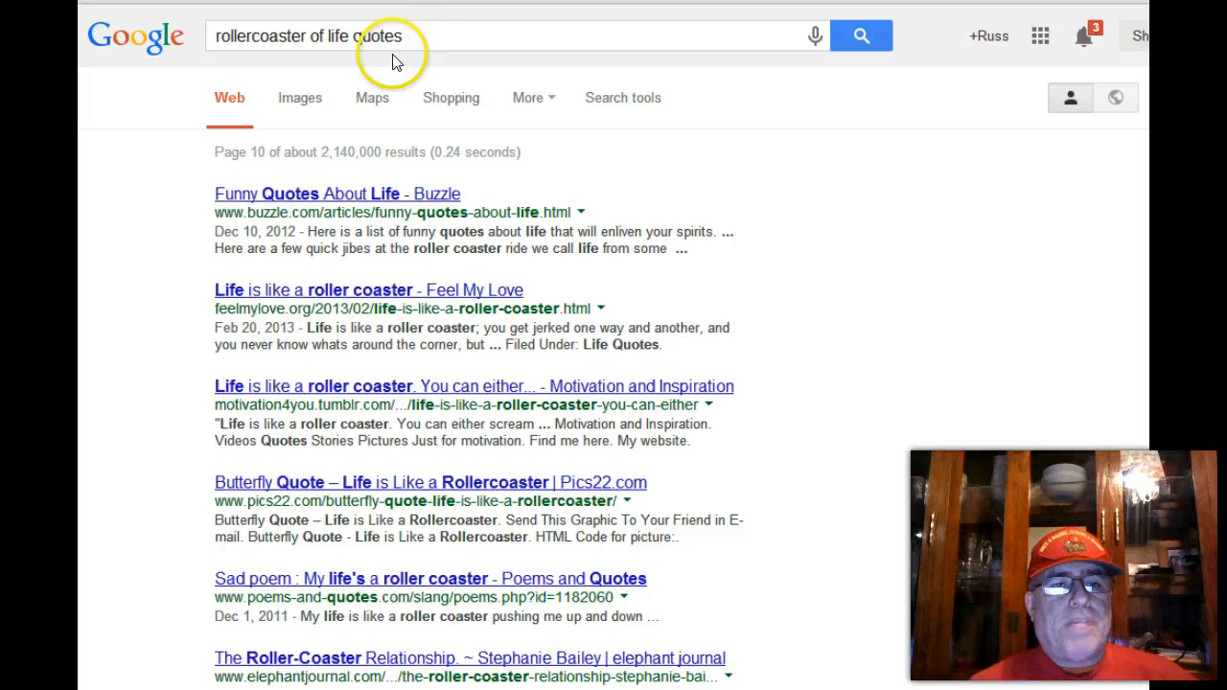
{"action": "mouse_move", "coordinate": [402, 24]}
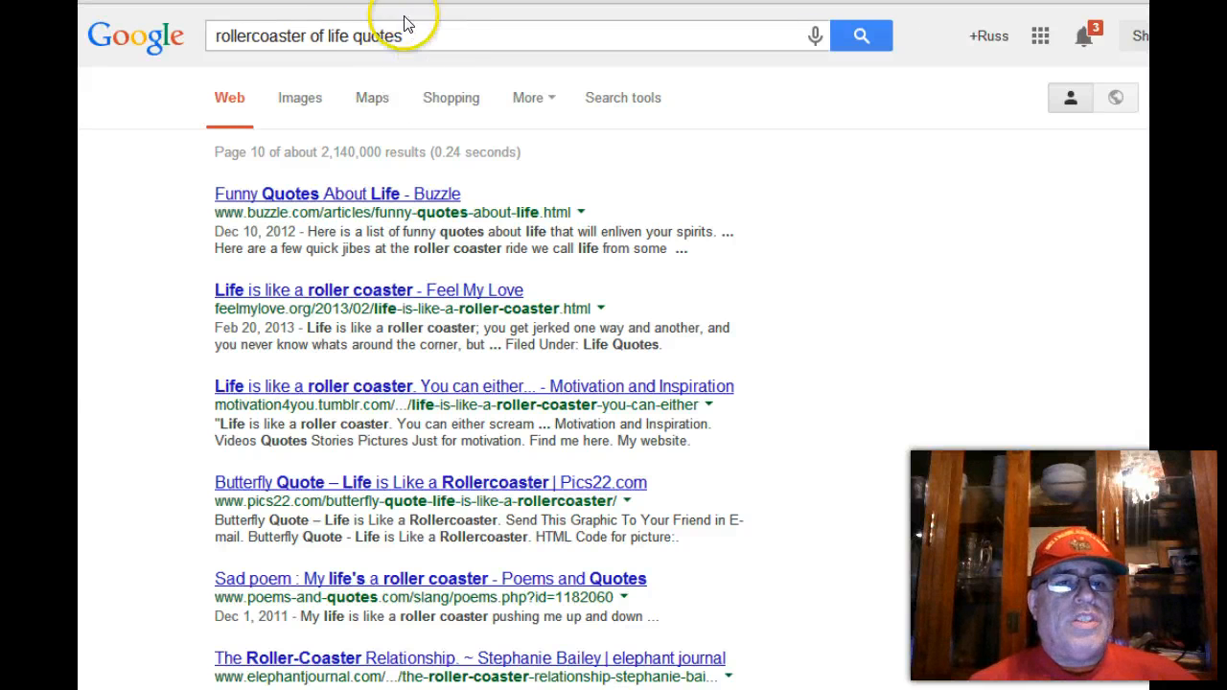
{"action": "mouse_move", "coordinate": [281, 151]}
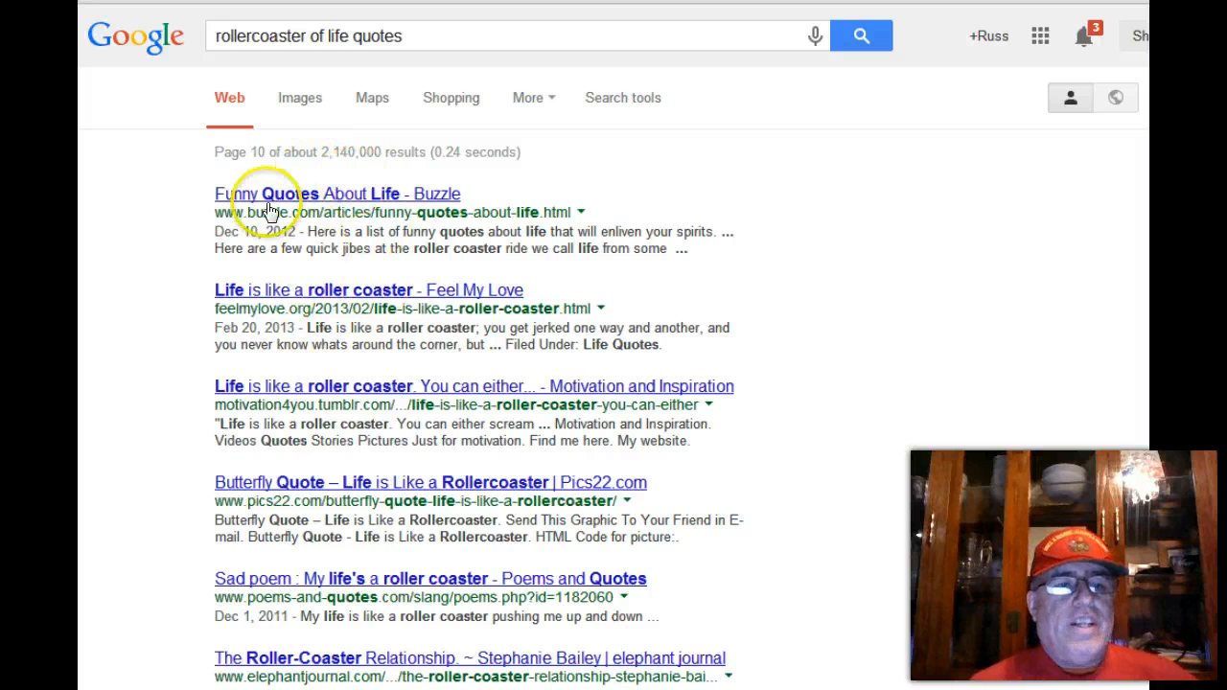
{"action": "mouse_move", "coordinate": [355, 204]}
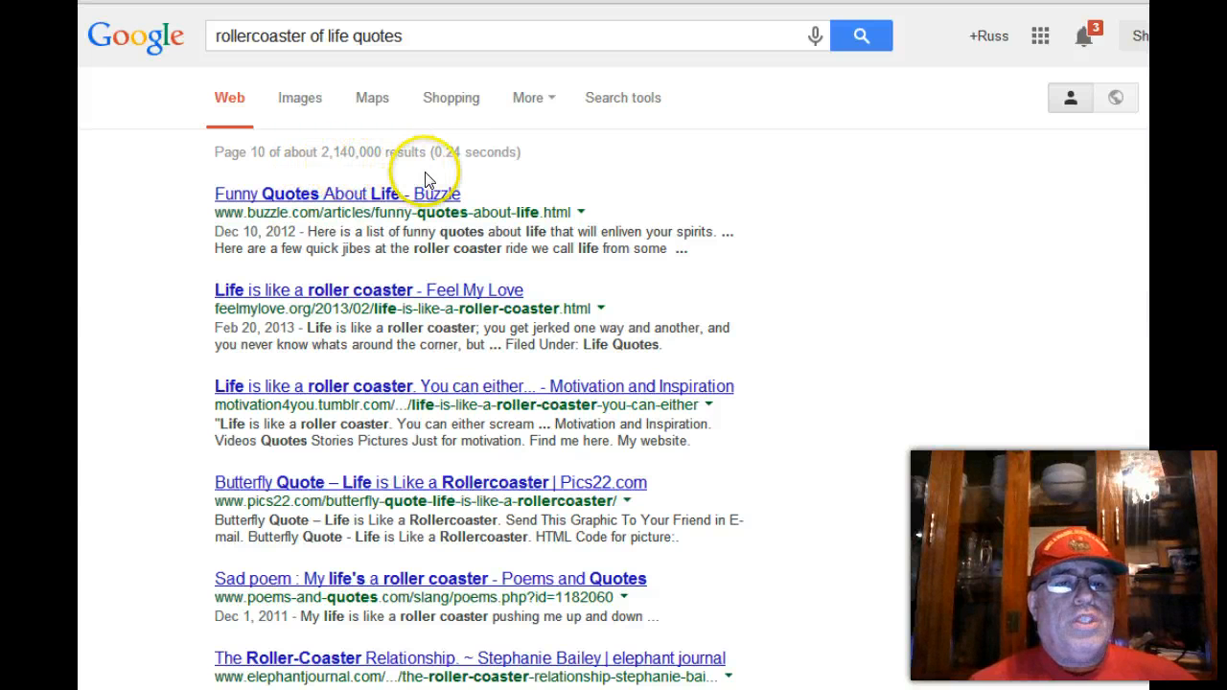
{"action": "mouse_move", "coordinate": [436, 139]}
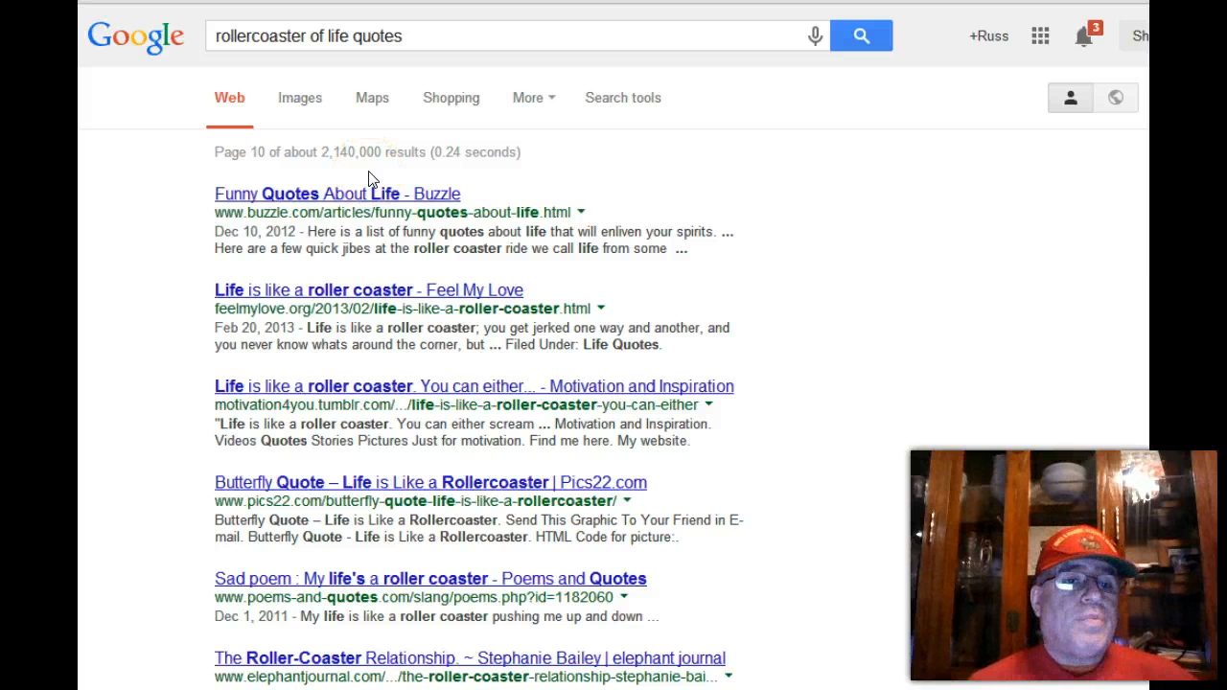
{"action": "mouse_move", "coordinate": [777, 29]}
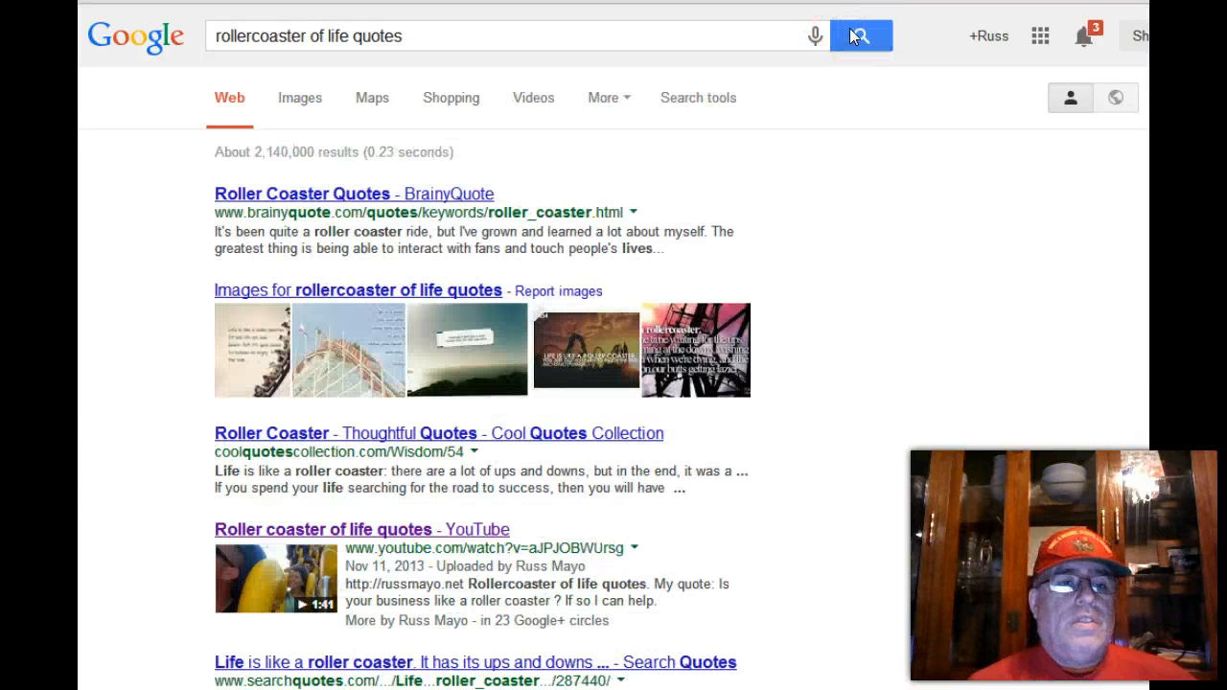
{"action": "mouse_move", "coordinate": [356, 473]}
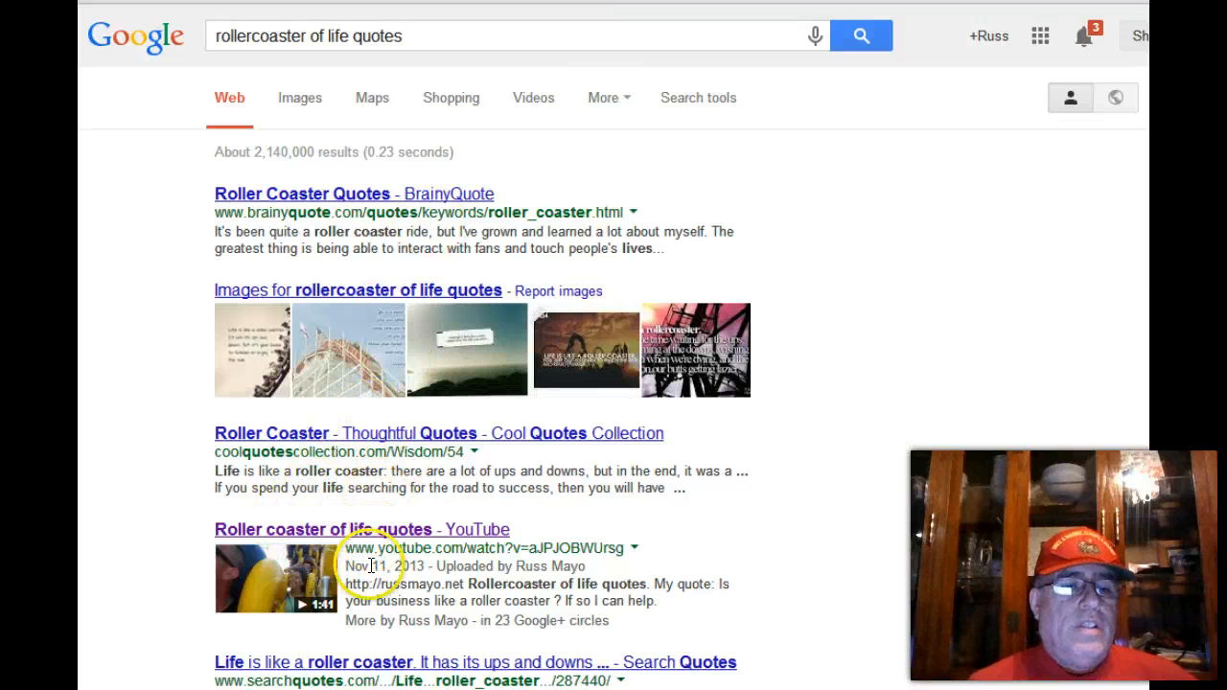
{"action": "mouse_move", "coordinate": [393, 417]}
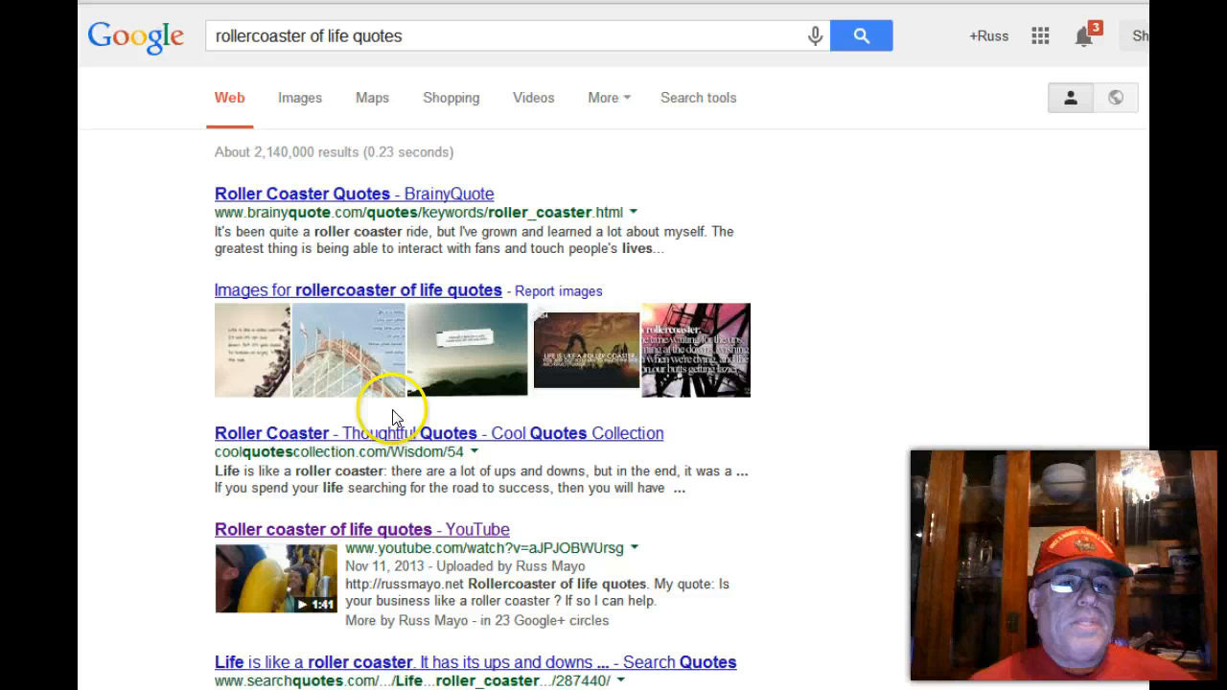
{"action": "mouse_move", "coordinate": [369, 383]}
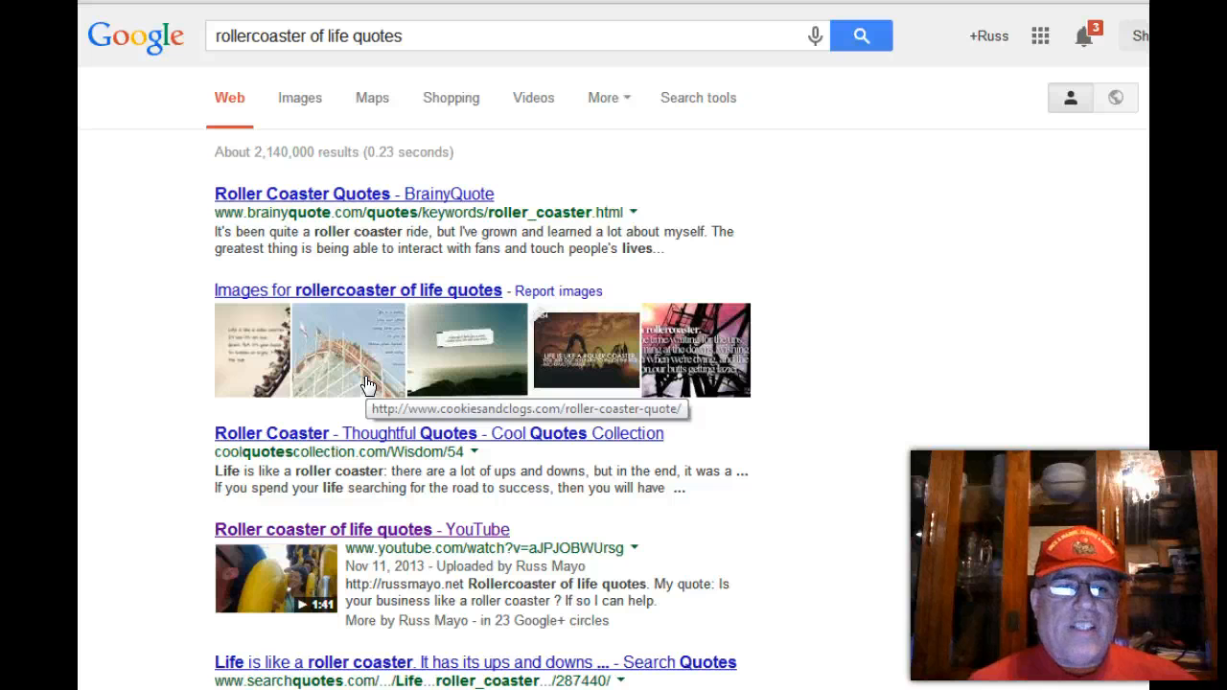
{"action": "mouse_move", "coordinate": [381, 26]}
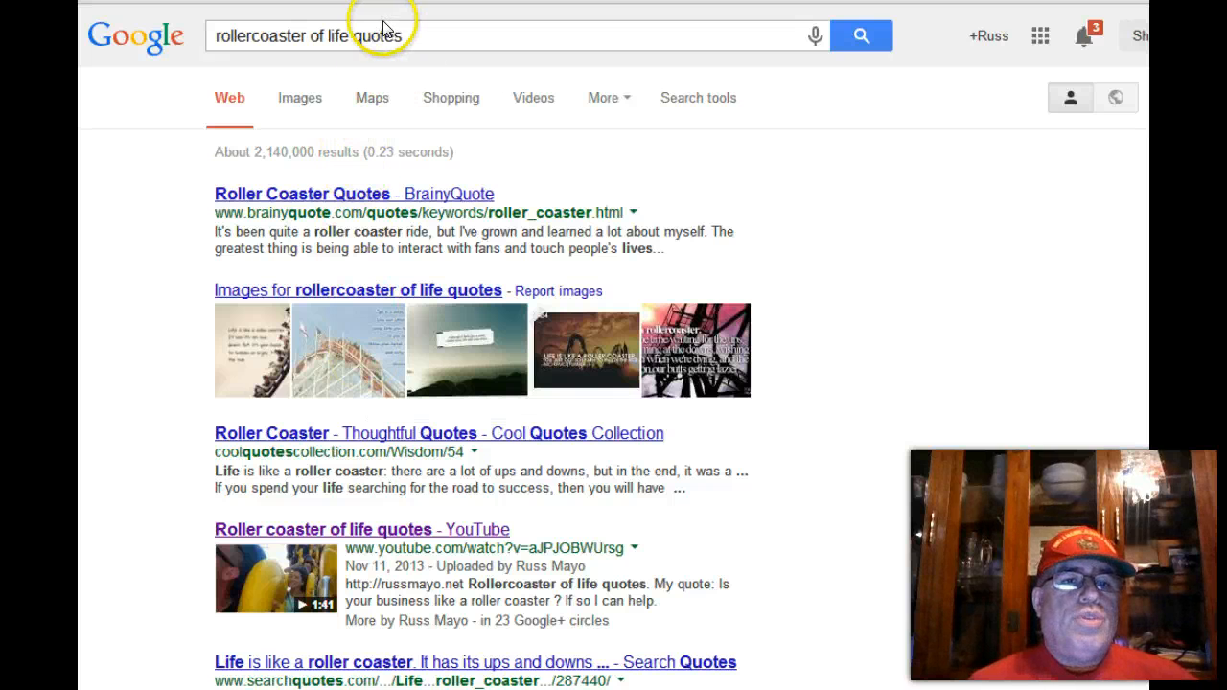
{"action": "mouse_move", "coordinate": [310, 361]}
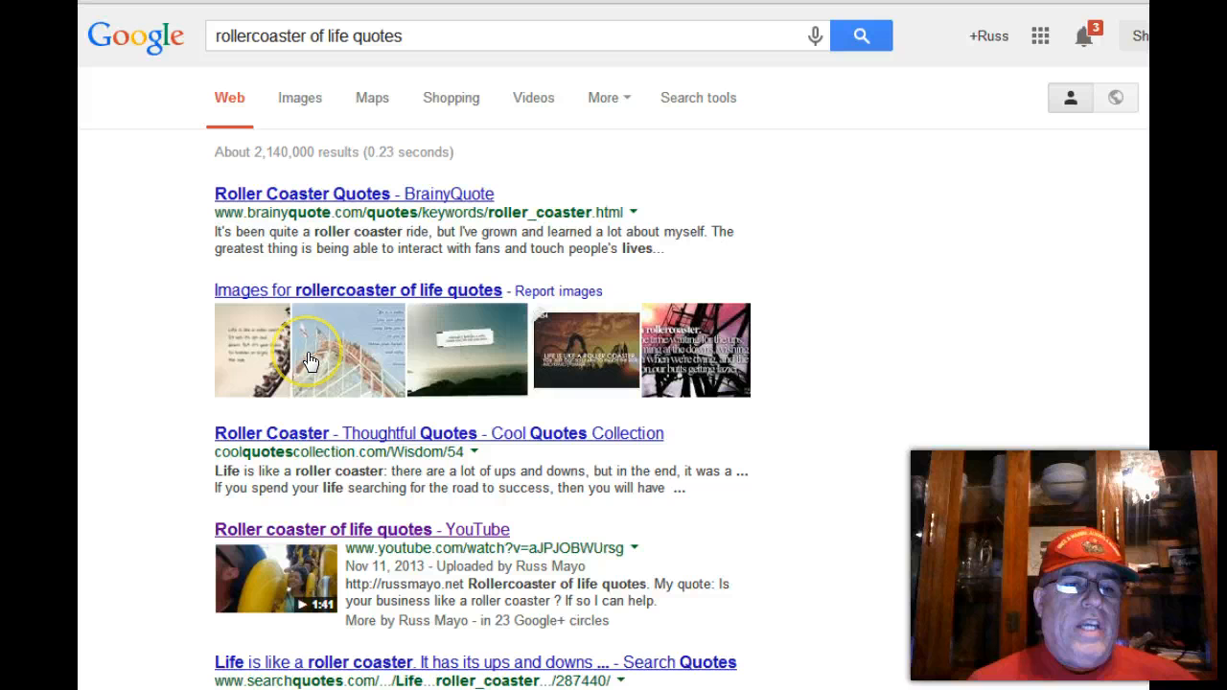
{"action": "mouse_move", "coordinate": [336, 447]}
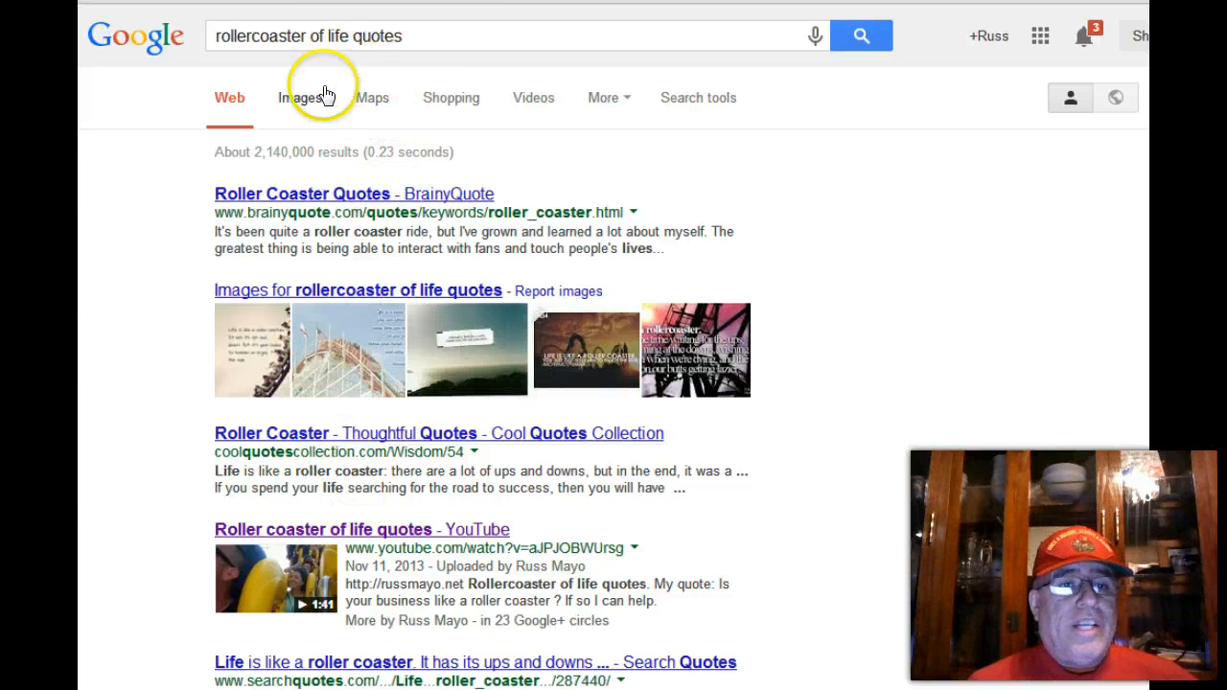
{"action": "mouse_move", "coordinate": [408, 95]}
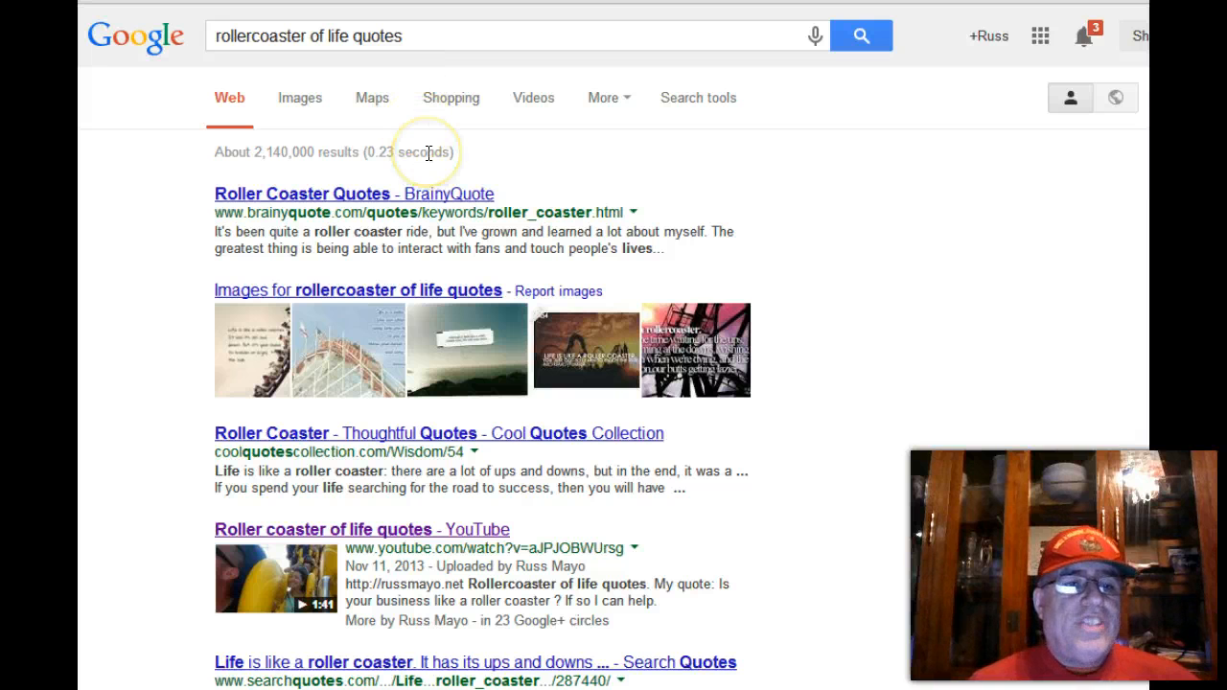
{"action": "mouse_move", "coordinate": [320, 544]}
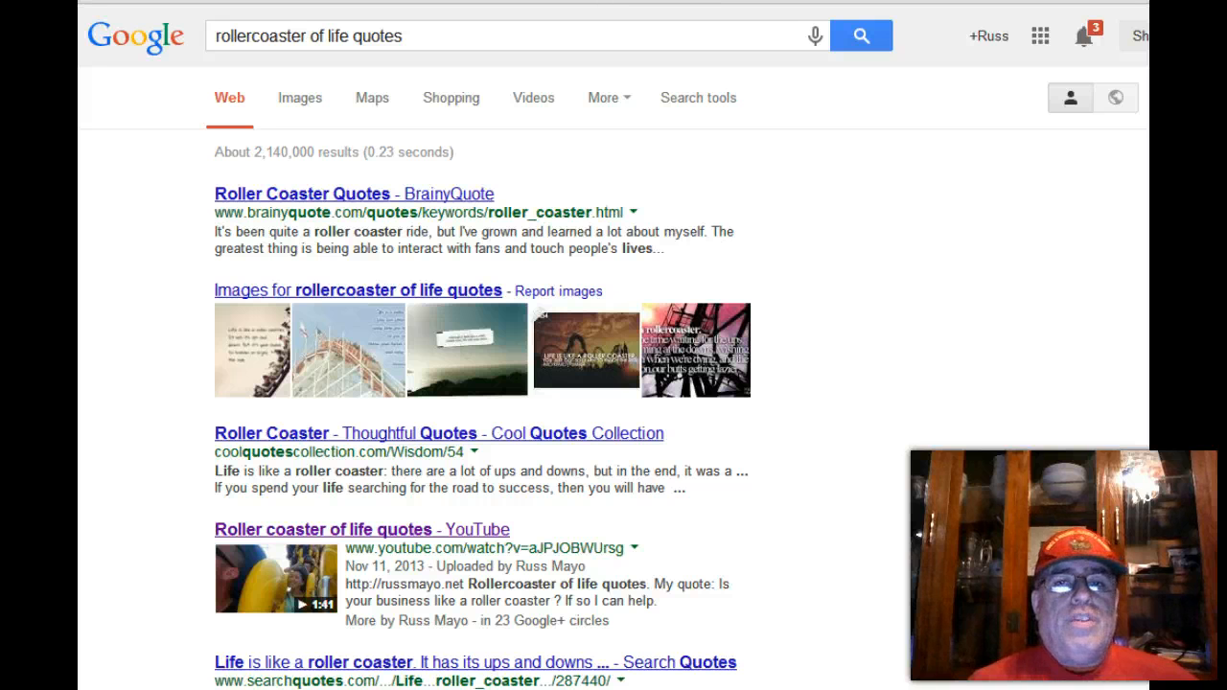
{"action": "type", "text": "how to get on first page of google search"}
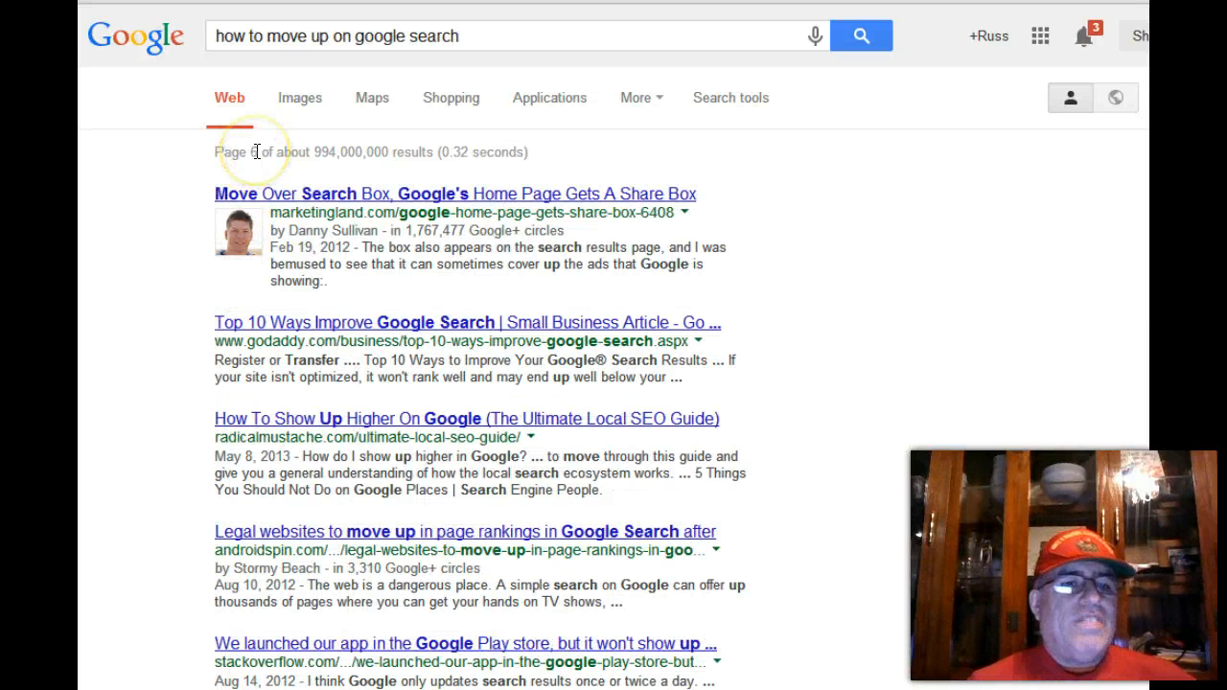
{"action": "mouse_move", "coordinate": [302, 67]}
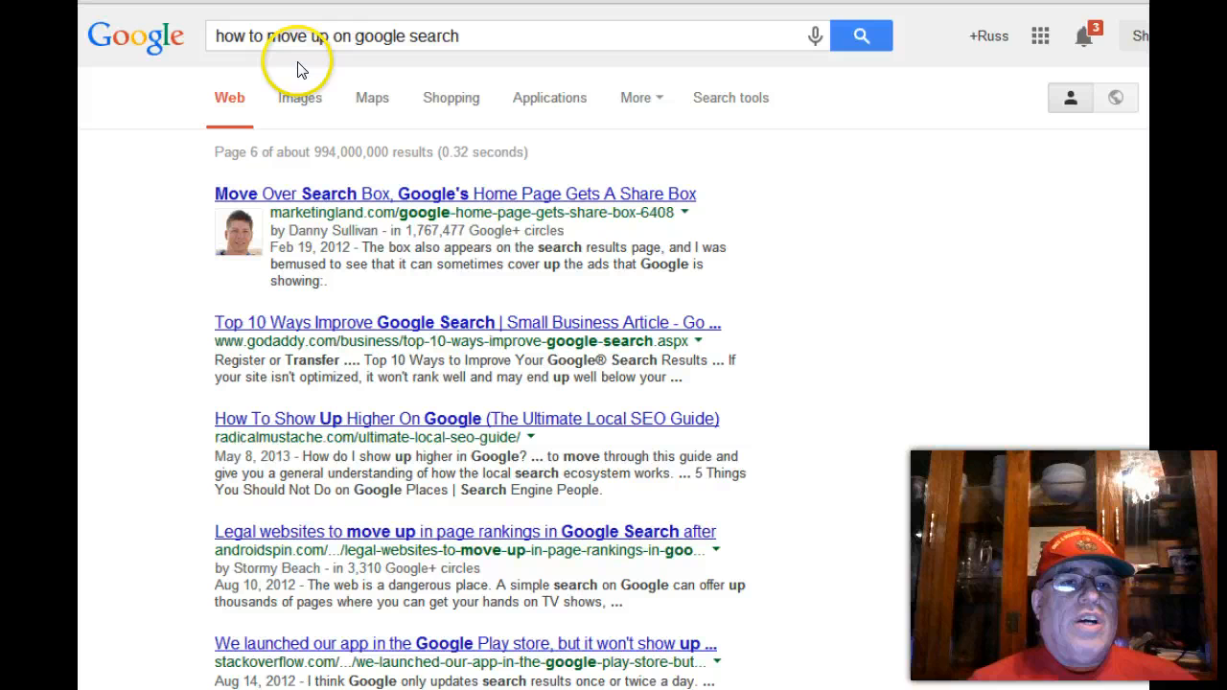
{"action": "mouse_move", "coordinate": [484, 68]}
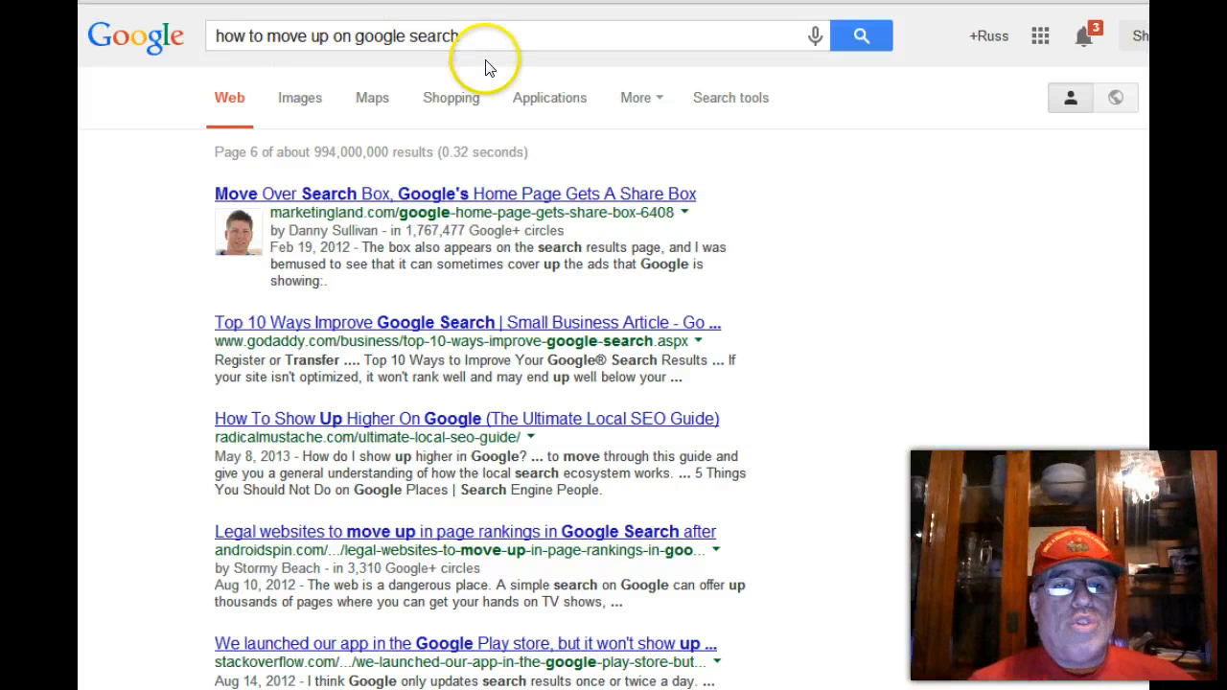
{"action": "mouse_move", "coordinate": [429, 81]}
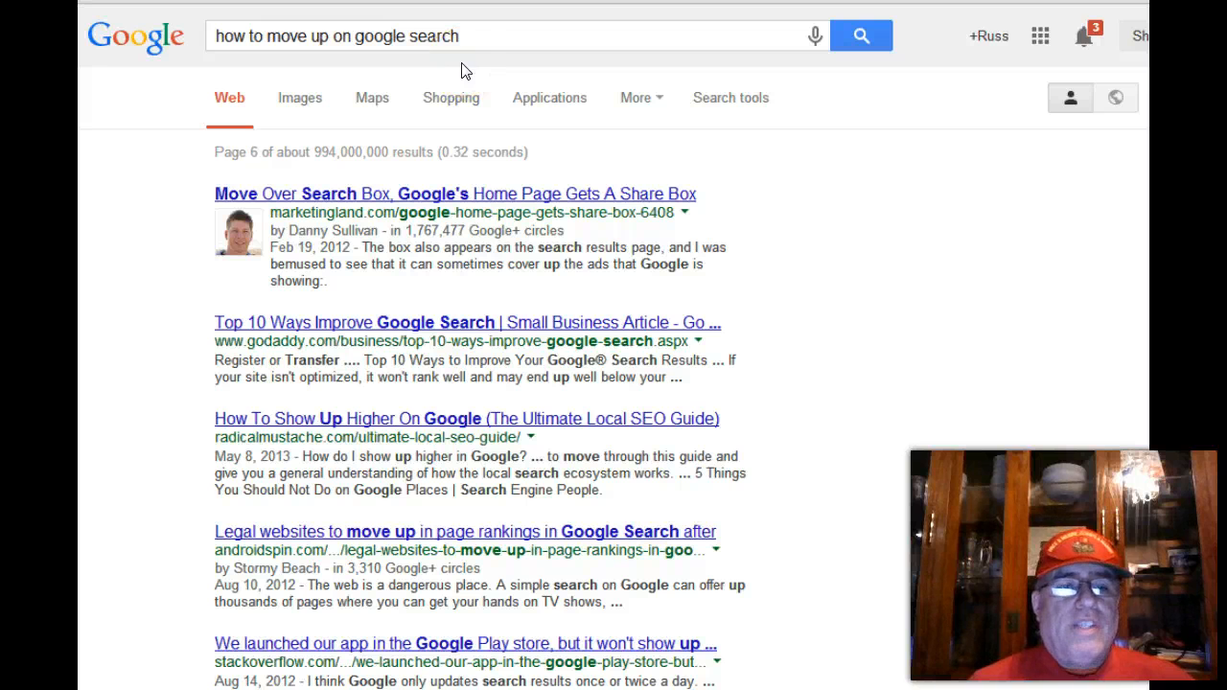
{"action": "mouse_move", "coordinate": [496, 94]}
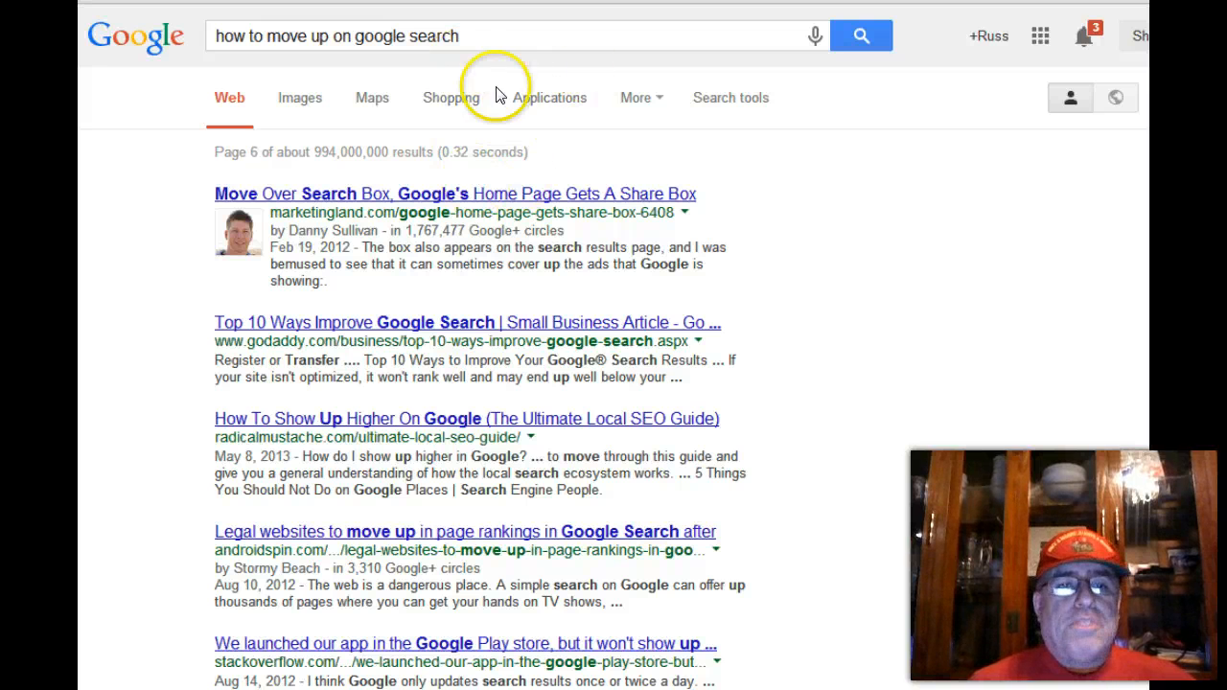
{"action": "mouse_move", "coordinate": [836, 312]}
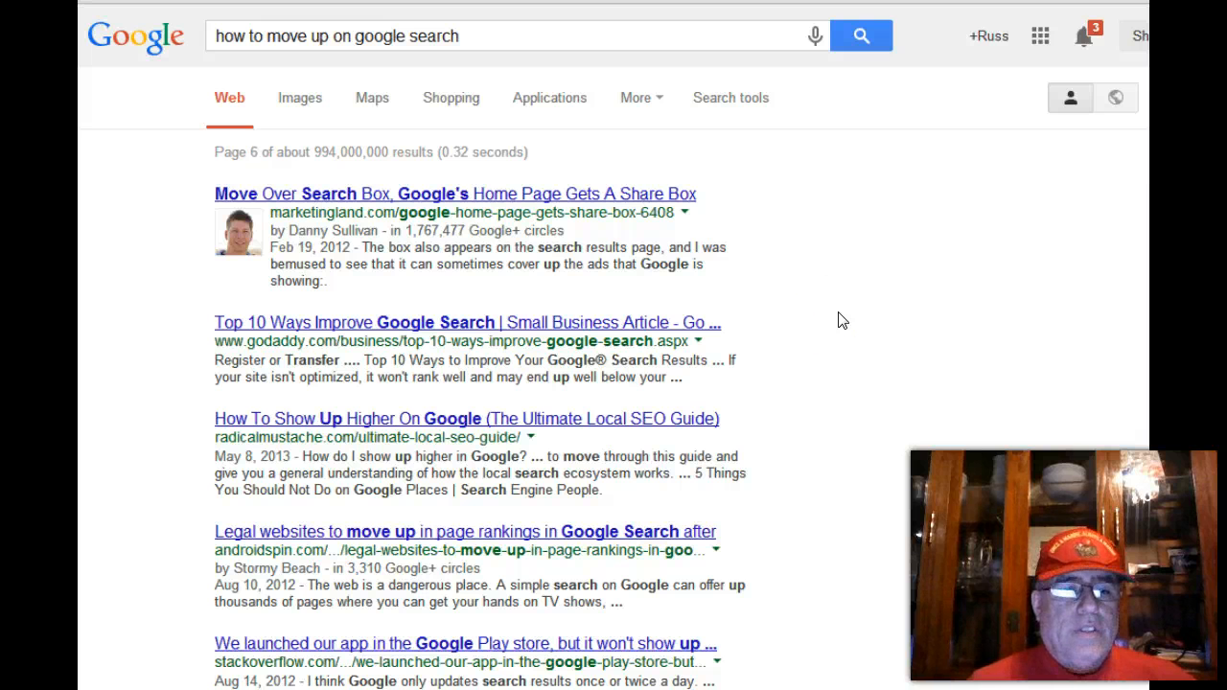
{"action": "mouse_move", "coordinate": [848, 444]}
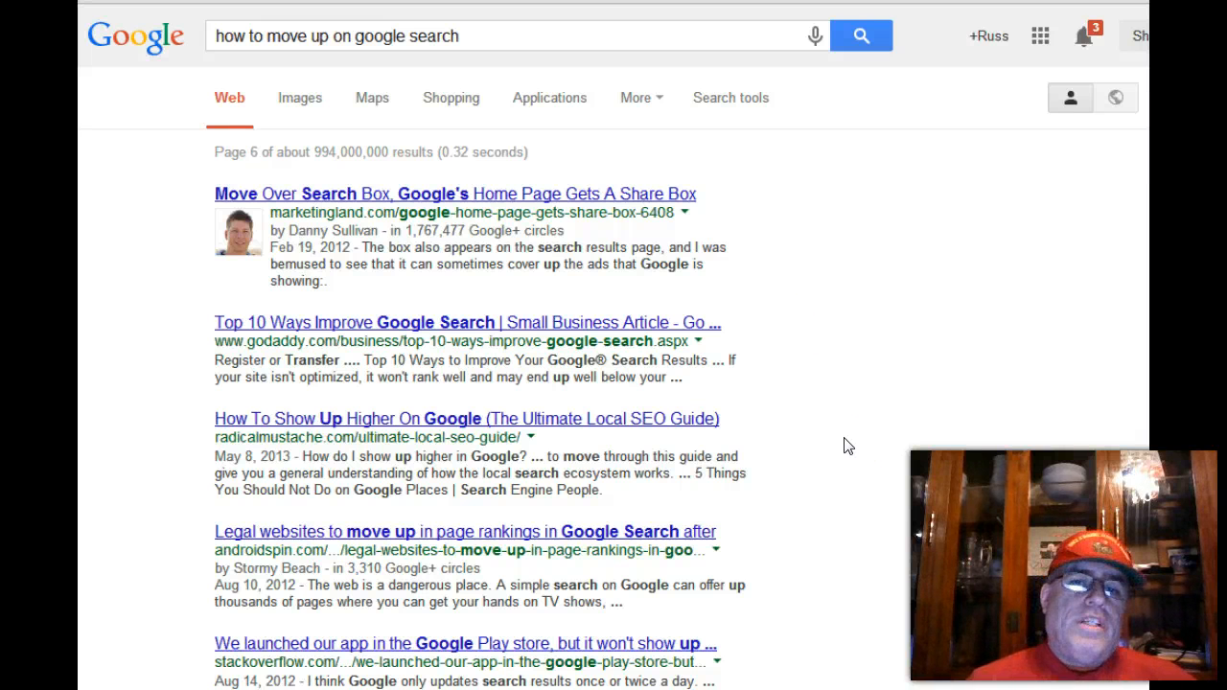
{"action": "mouse_move", "coordinate": [803, 293]}
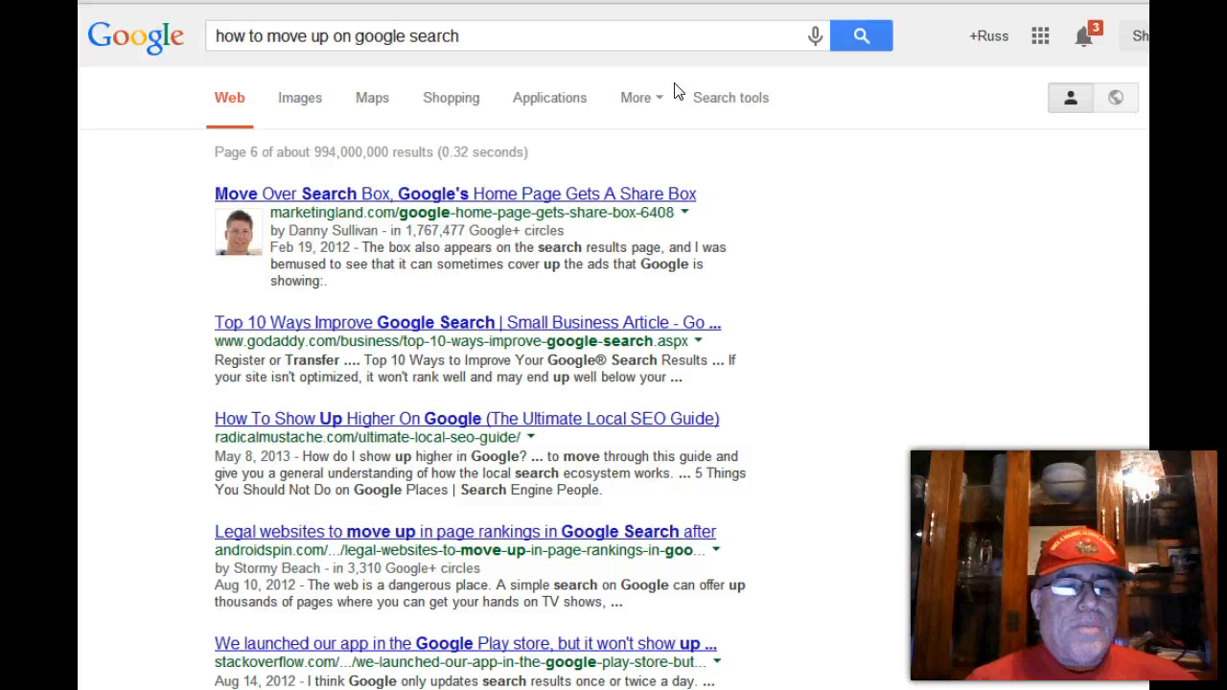
{"action": "mouse_move", "coordinate": [666, 97]}
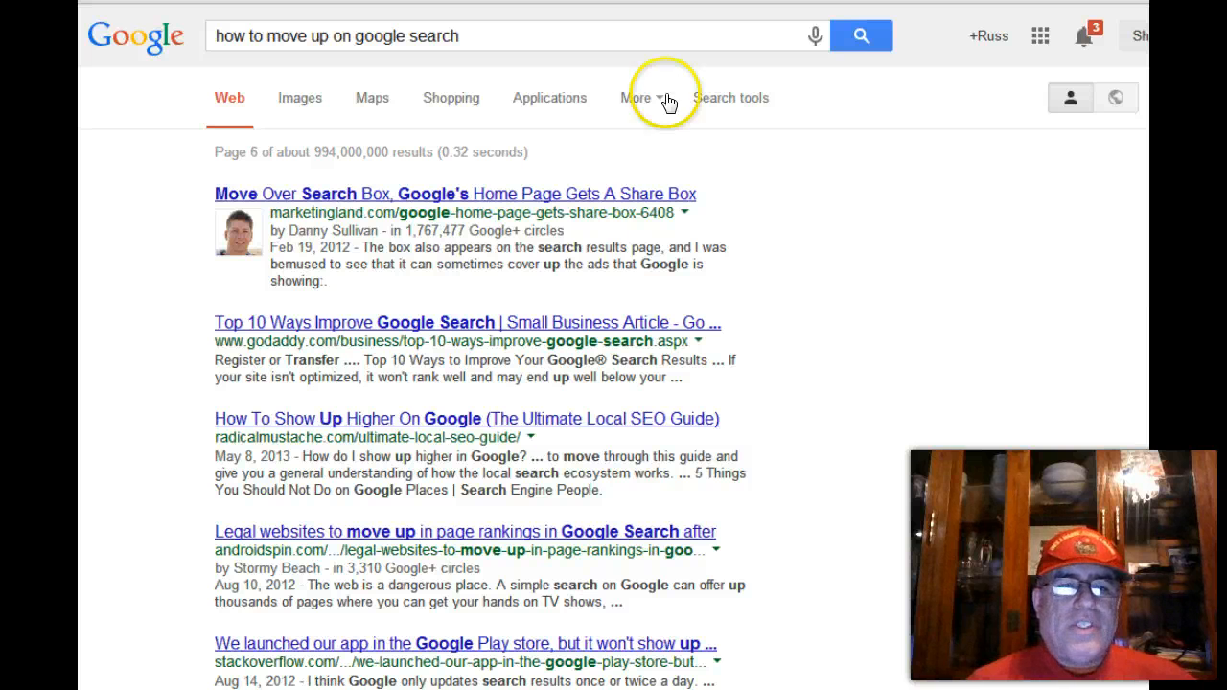